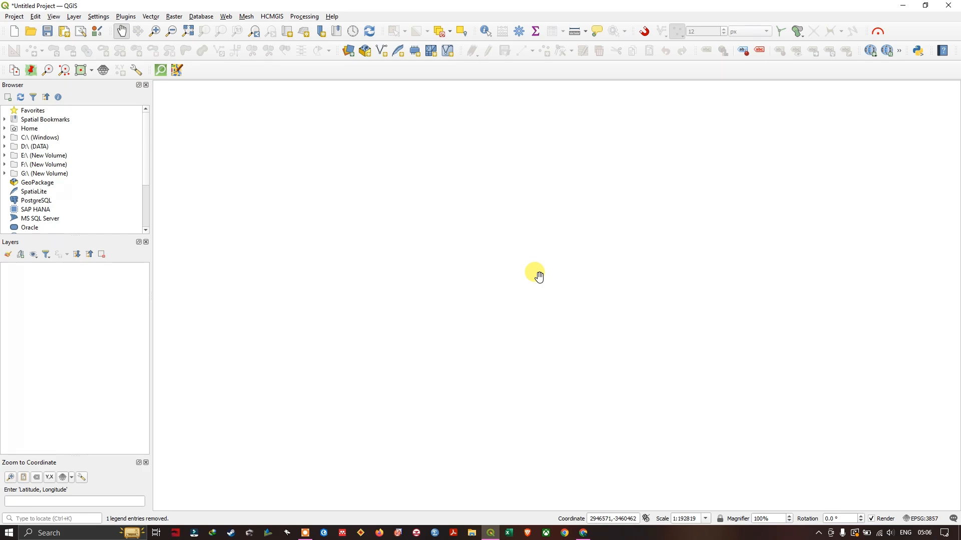
pyautogui.moveTo(371, 246)
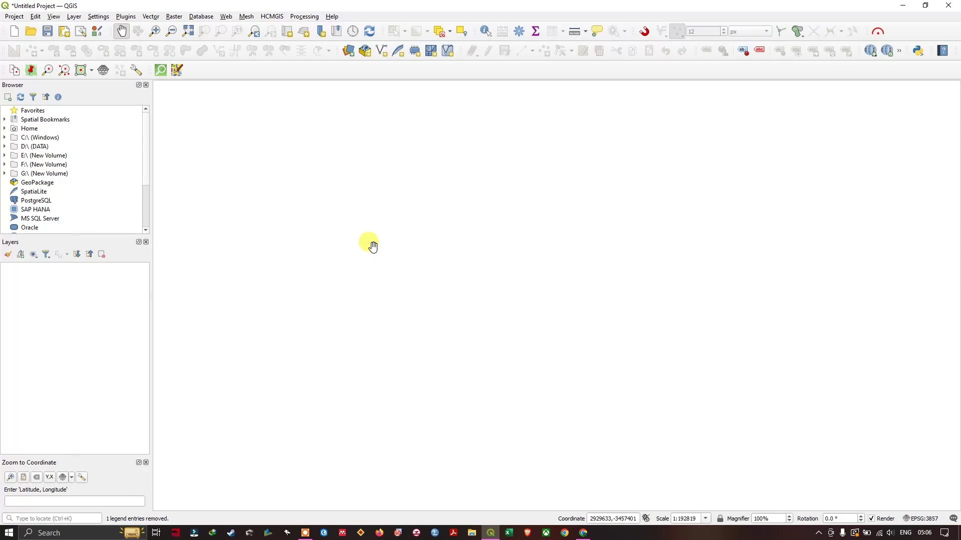
pyautogui.moveTo(128, 18)
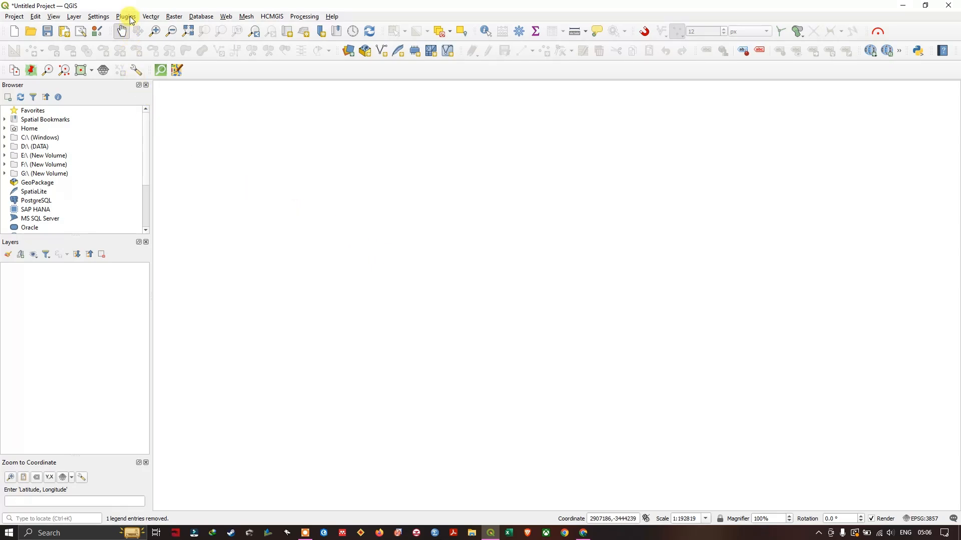
# Search the plugin manager for 'OpenTopography DEM Downloader' and view its details.
pyautogui.click(124, 16)
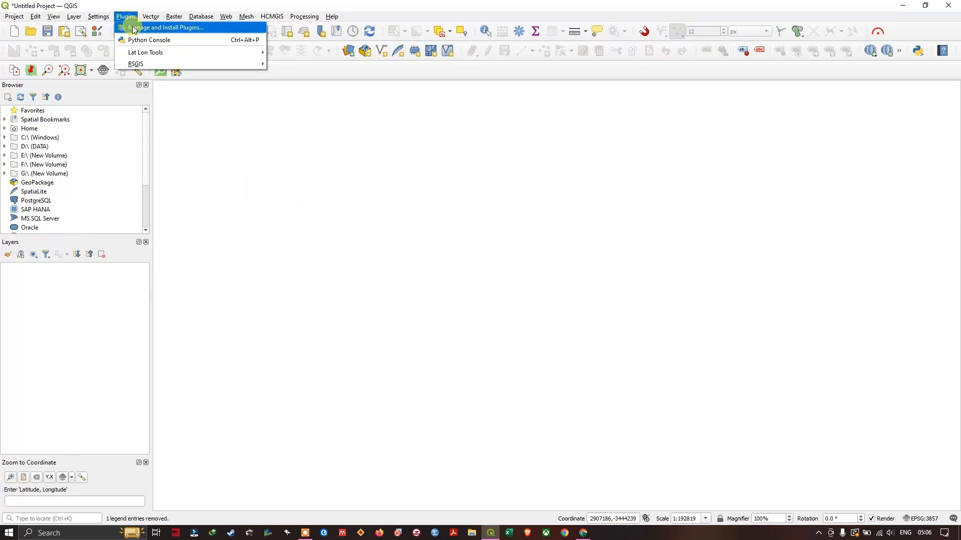
pyautogui.click(159, 28)
pyautogui.write('OpenTopography DEM Downloader')
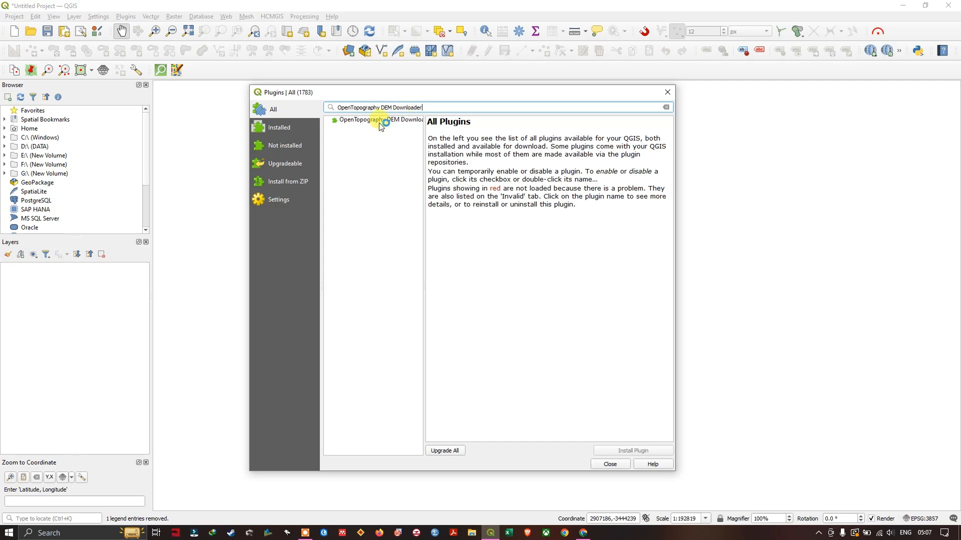
pyautogui.click(377, 120)
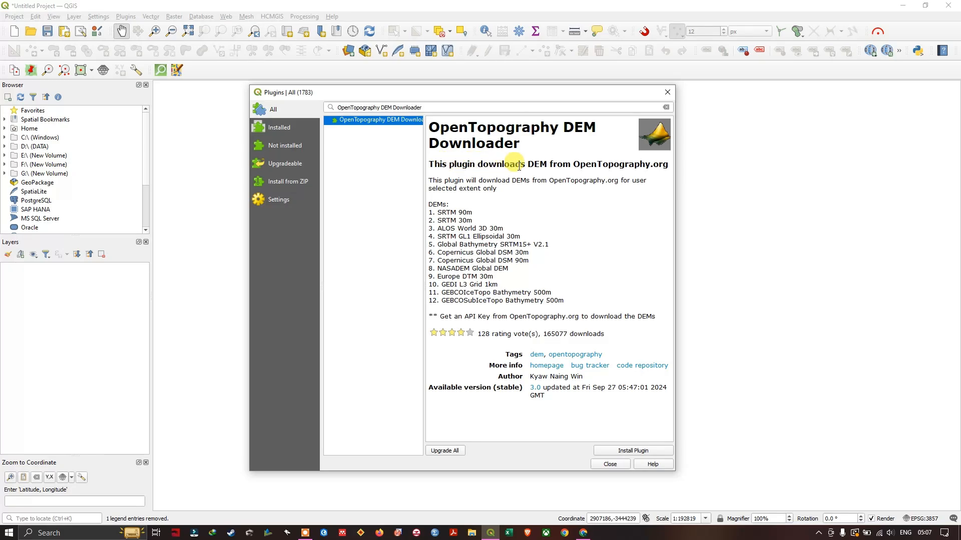
pyautogui.moveTo(626, 164)
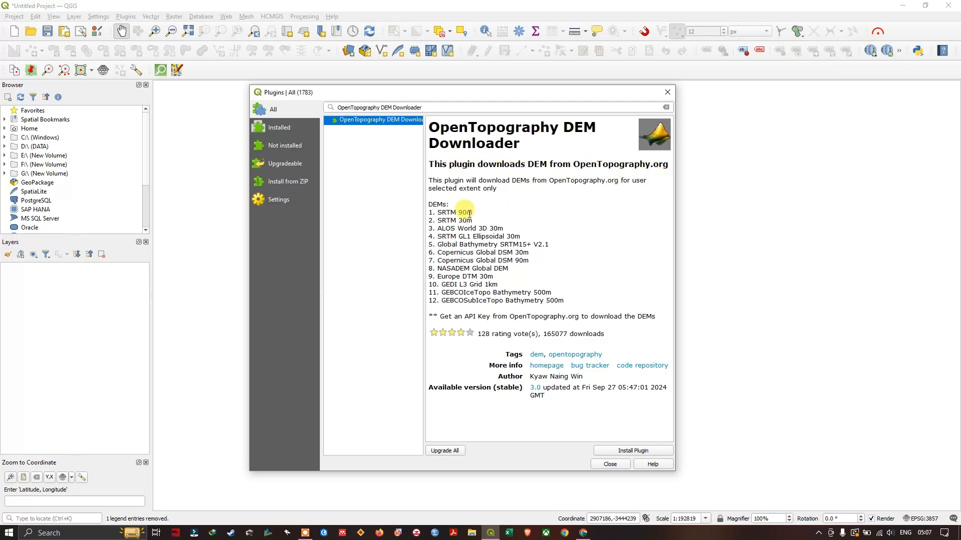
pyautogui.moveTo(475, 222)
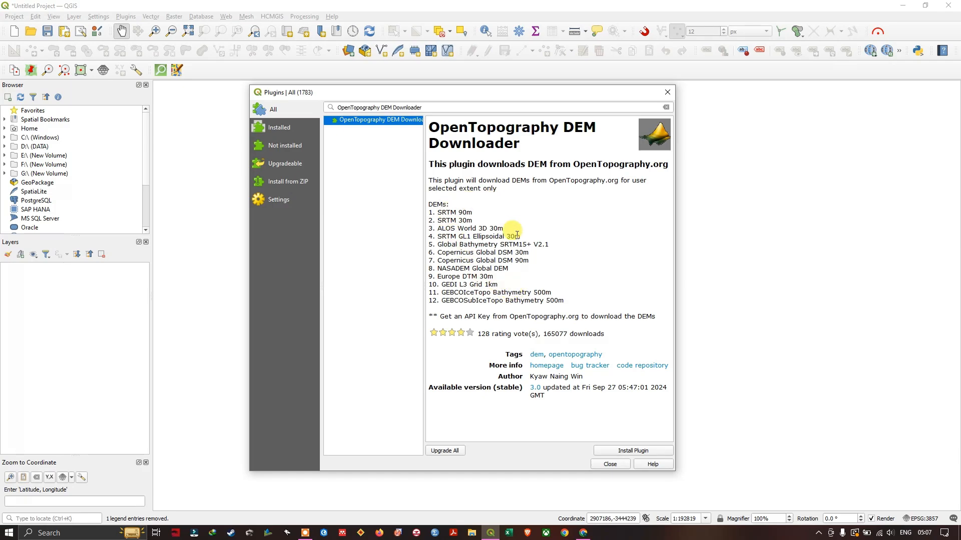
pyautogui.moveTo(510, 212)
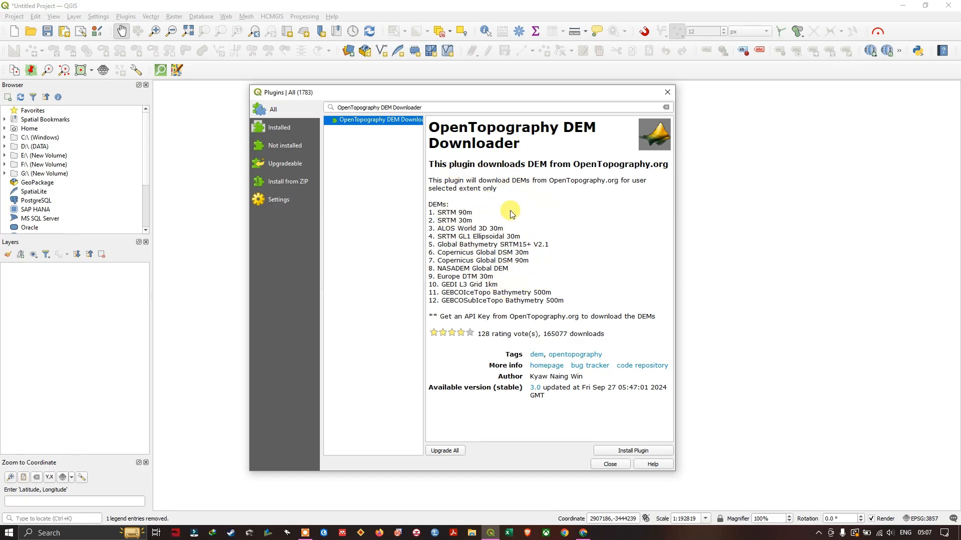
pyautogui.moveTo(637, 450)
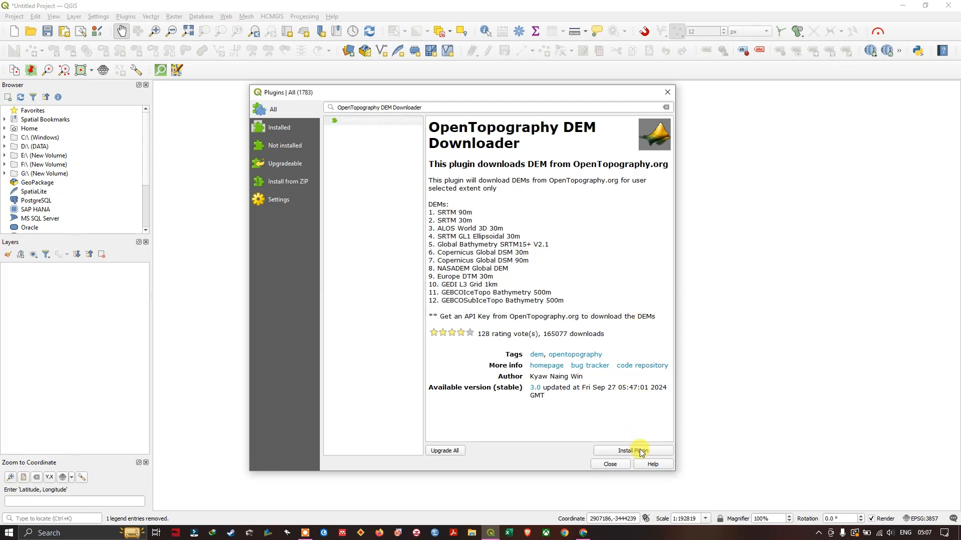
# Install the OpenTopography DEM Downloader plugin (version 3.0) and close the manager.
pyautogui.click(633, 450)
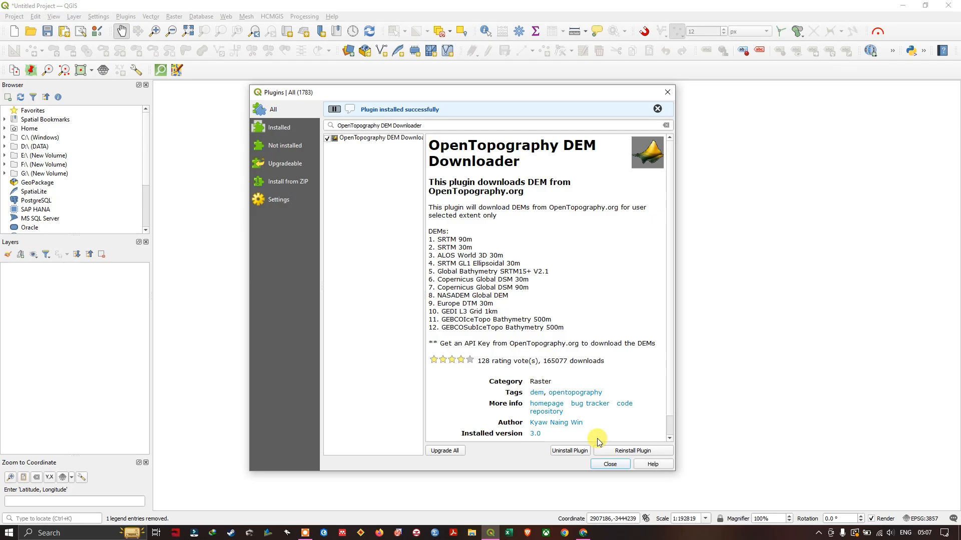
pyautogui.moveTo(670, 442)
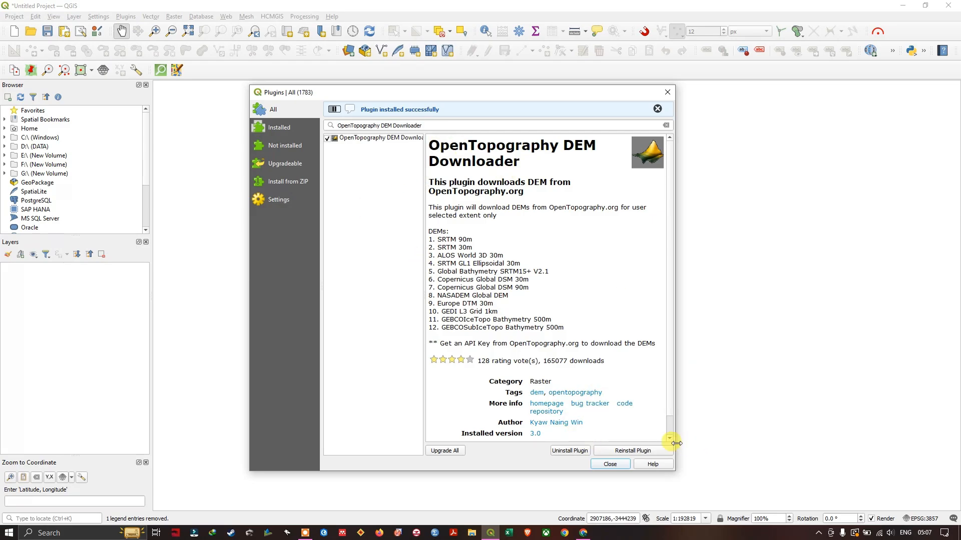
pyautogui.click(611, 464)
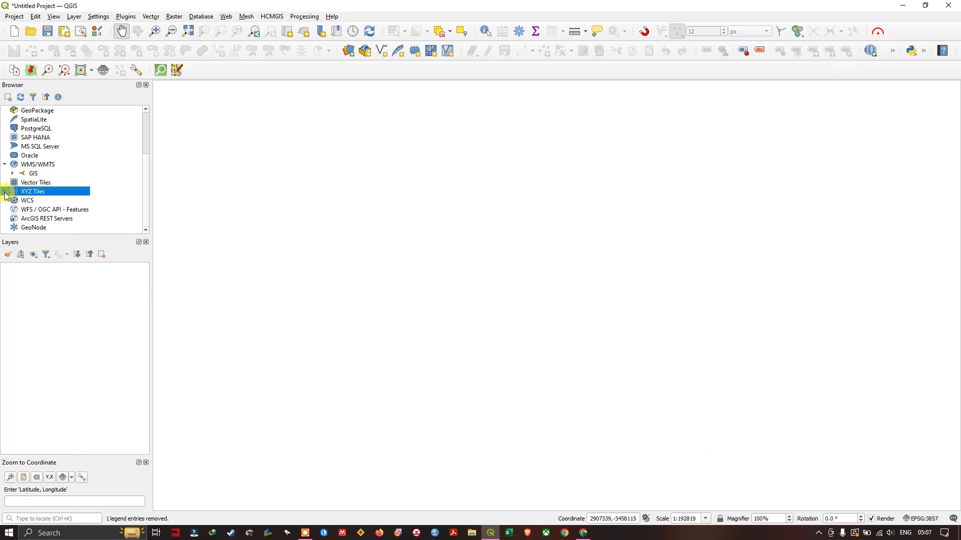
# Add the OpenStreetMap XYZ tile layer and pan the canvas to Lesotho.
pyautogui.click(5, 191)
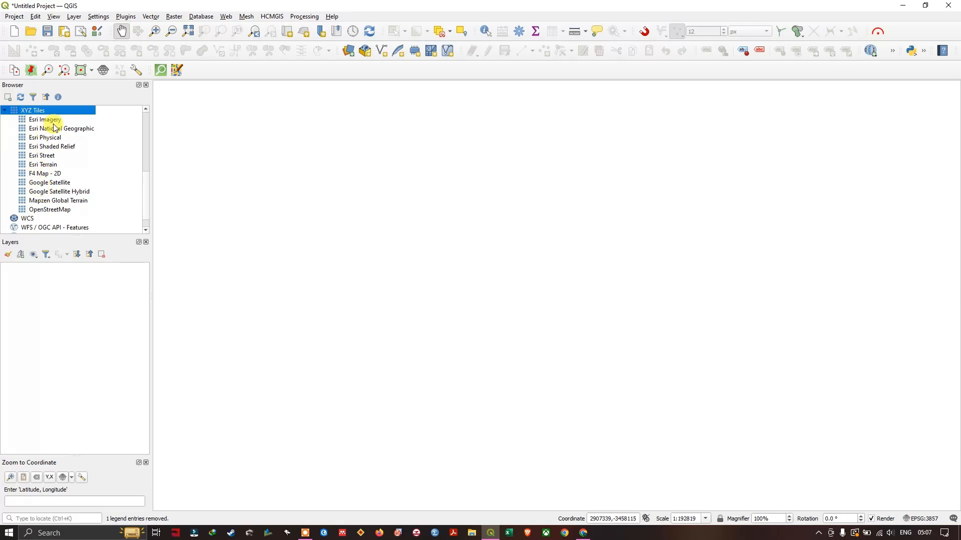
pyautogui.click(50, 209)
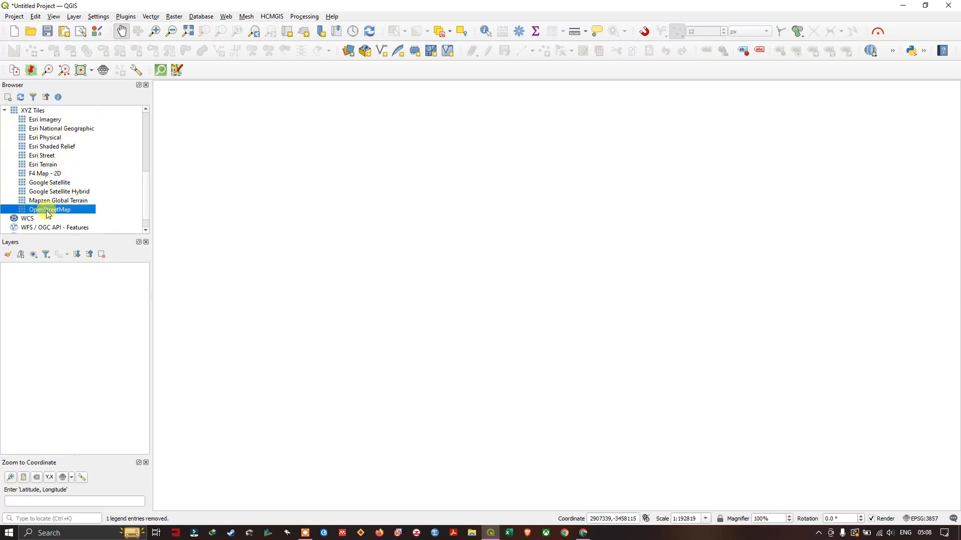
pyautogui.doubleClick(49, 209)
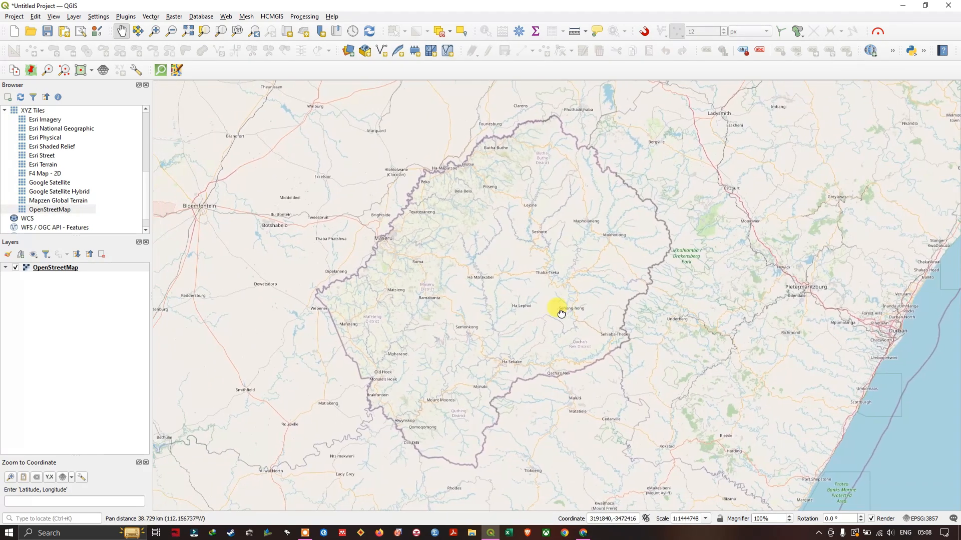
pyautogui.moveTo(560, 314); pyautogui.dragTo(508, 319)
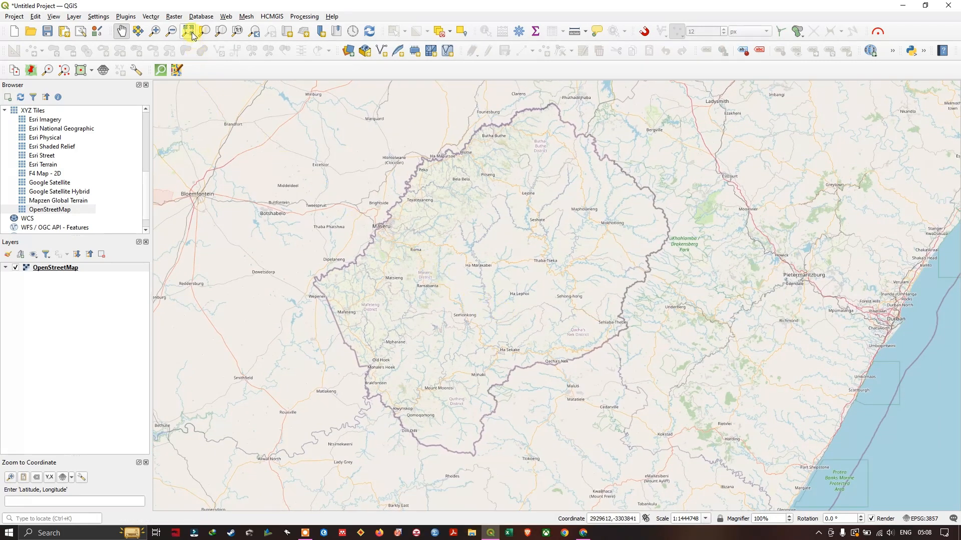
# Launch the OpenTopography DEM Downloader from the Raster menu and choose SRTM 30m.
pyautogui.click(174, 16)
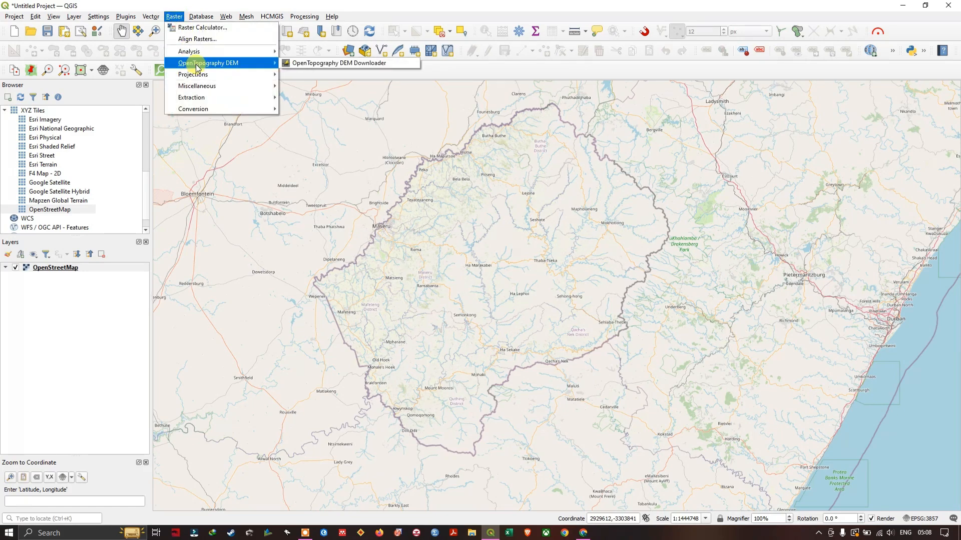
pyautogui.moveTo(358, 66)
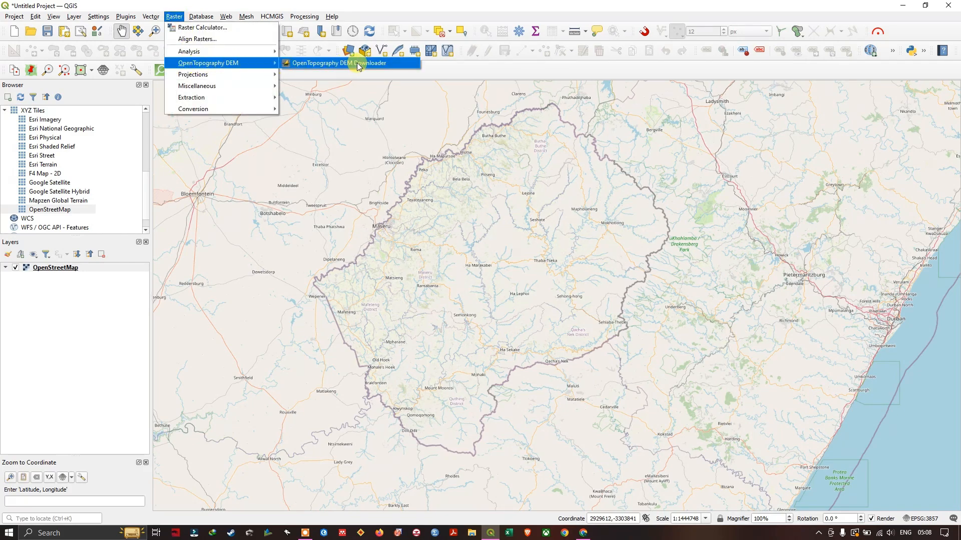
pyautogui.click(339, 62)
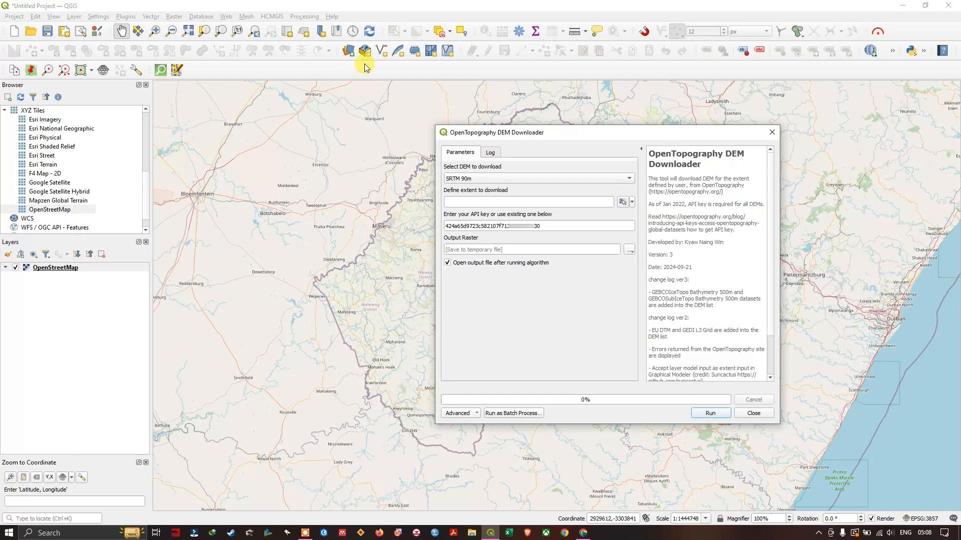
pyautogui.click(537, 178)
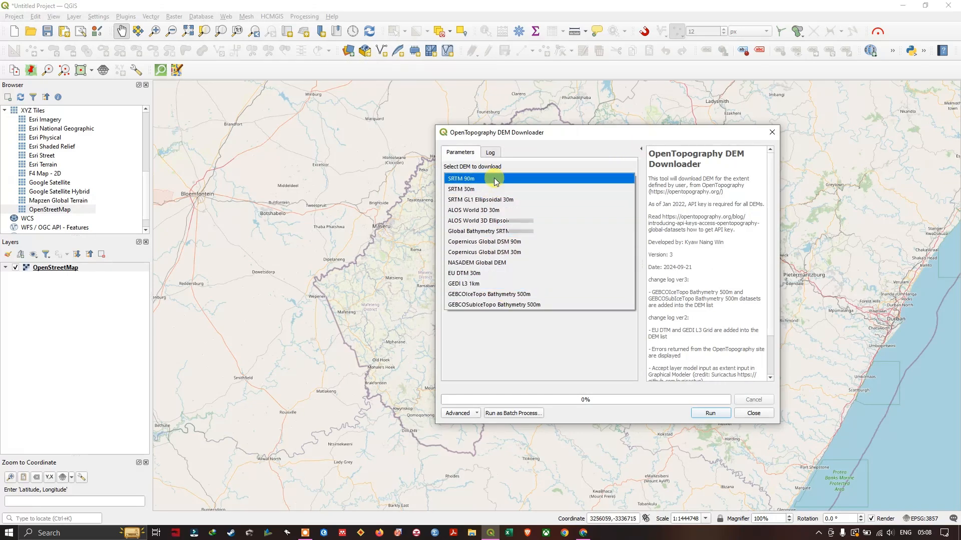
pyautogui.click(460, 189)
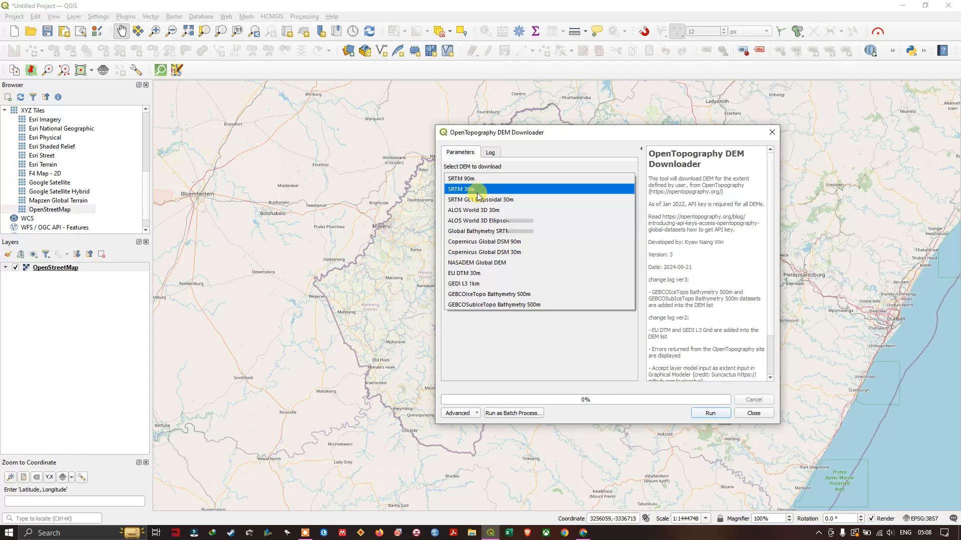
pyautogui.click(468, 189)
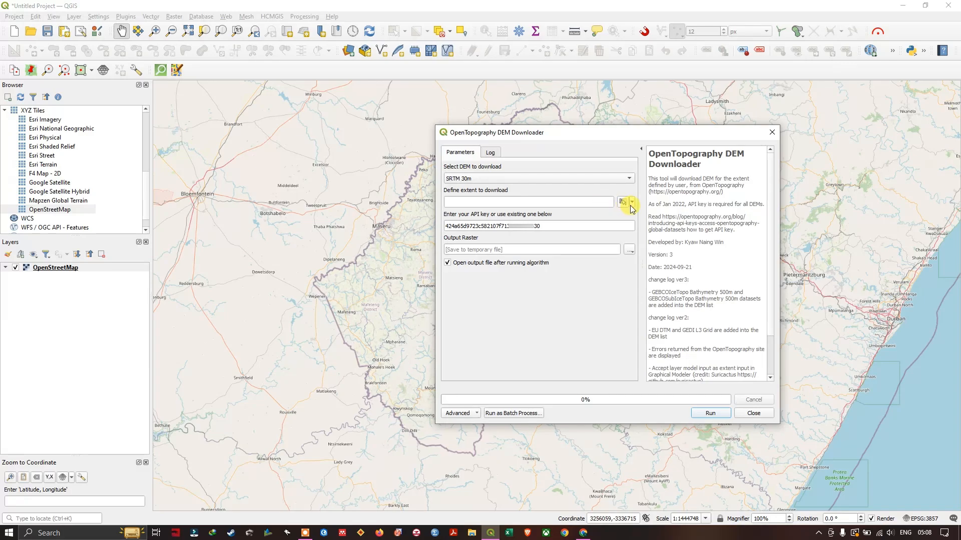
# Define the download extent by drawing a rectangle around Lesotho on the map canvas.
pyautogui.click(631, 202)
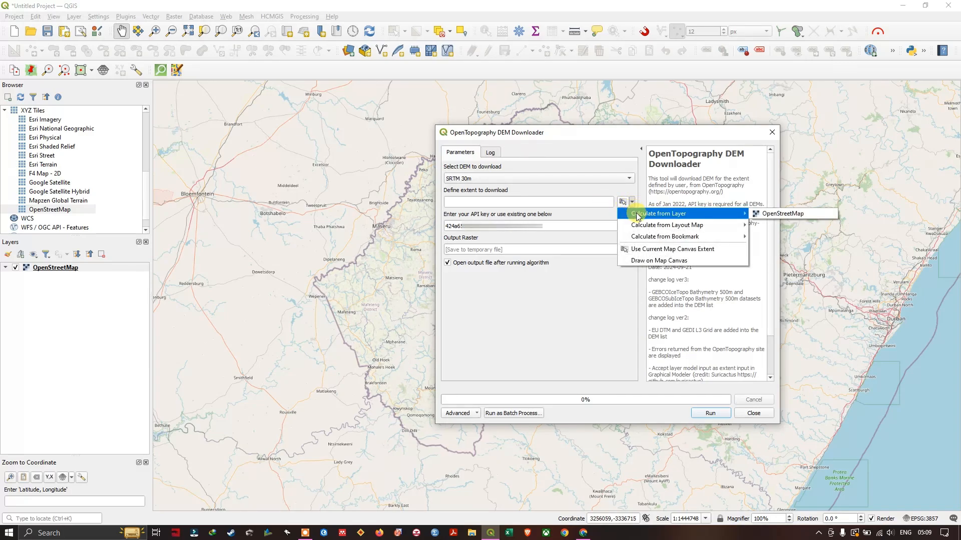
pyautogui.moveTo(644, 225)
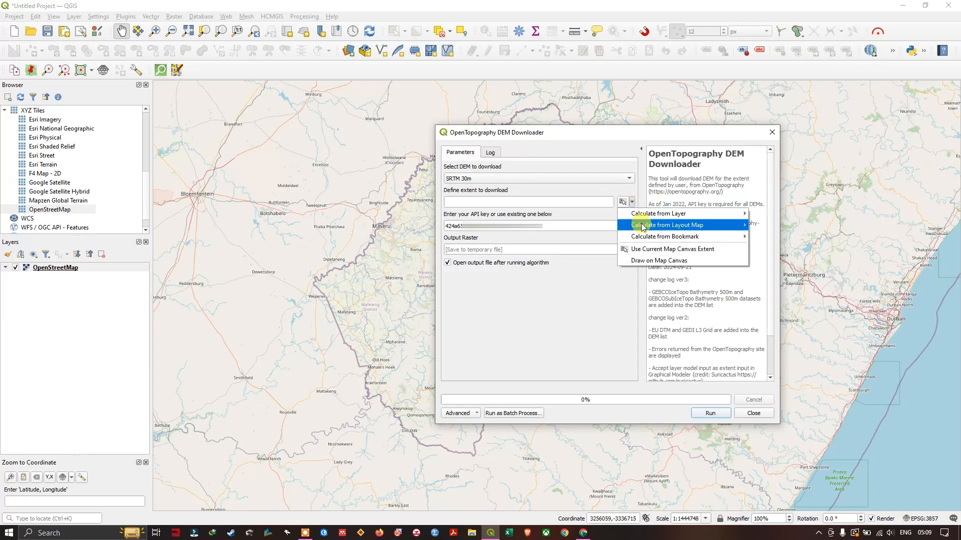
pyautogui.moveTo(674, 213)
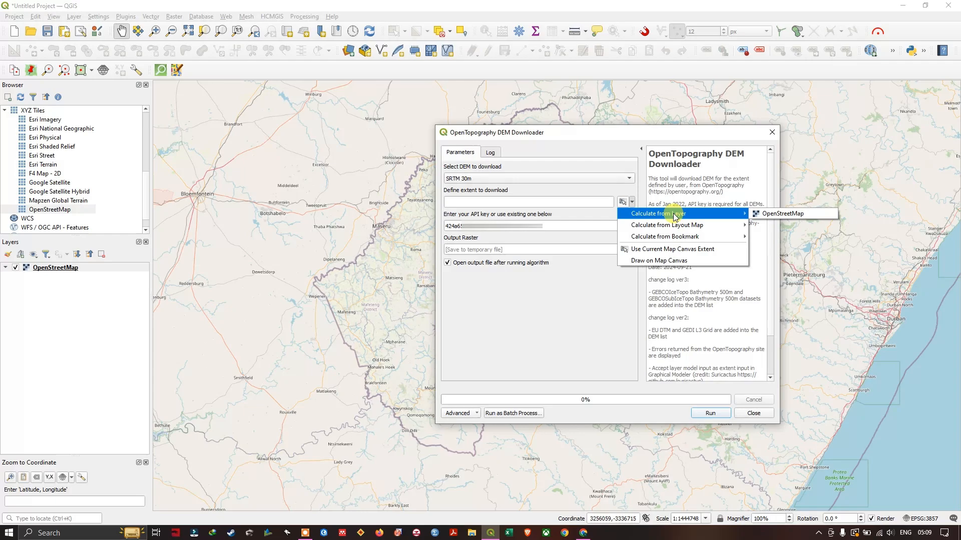
pyautogui.moveTo(663, 252)
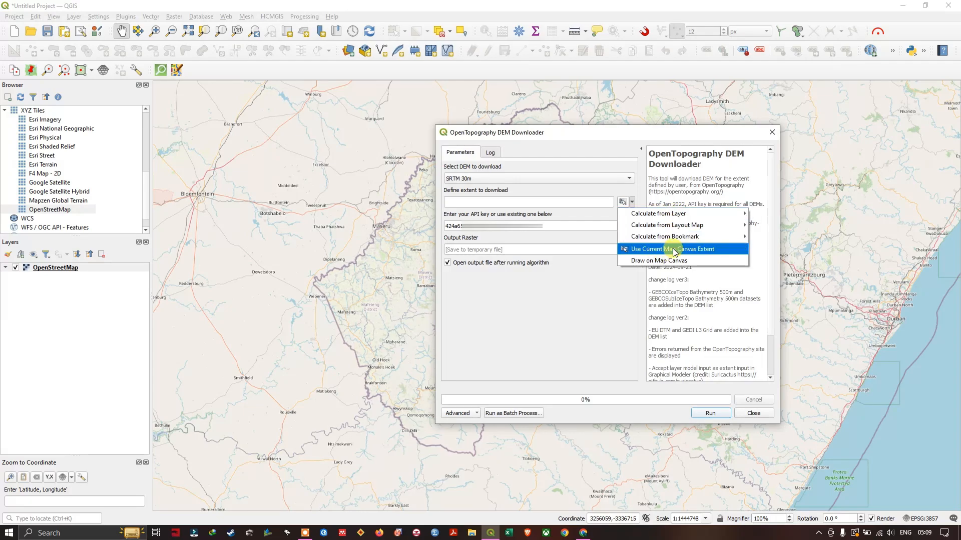
pyautogui.moveTo(666, 268)
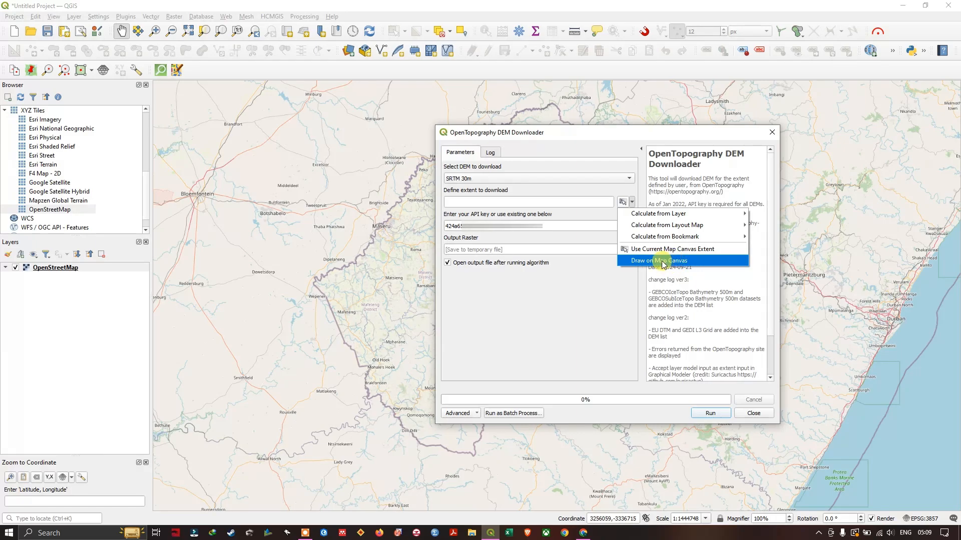
pyautogui.click(657, 260)
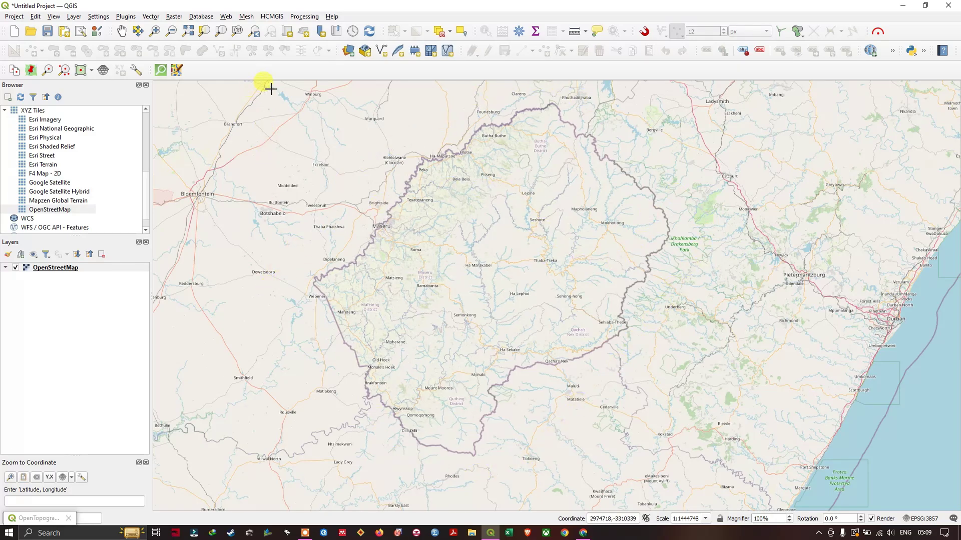
pyautogui.moveTo(272, 89); pyautogui.dragTo(664, 459)
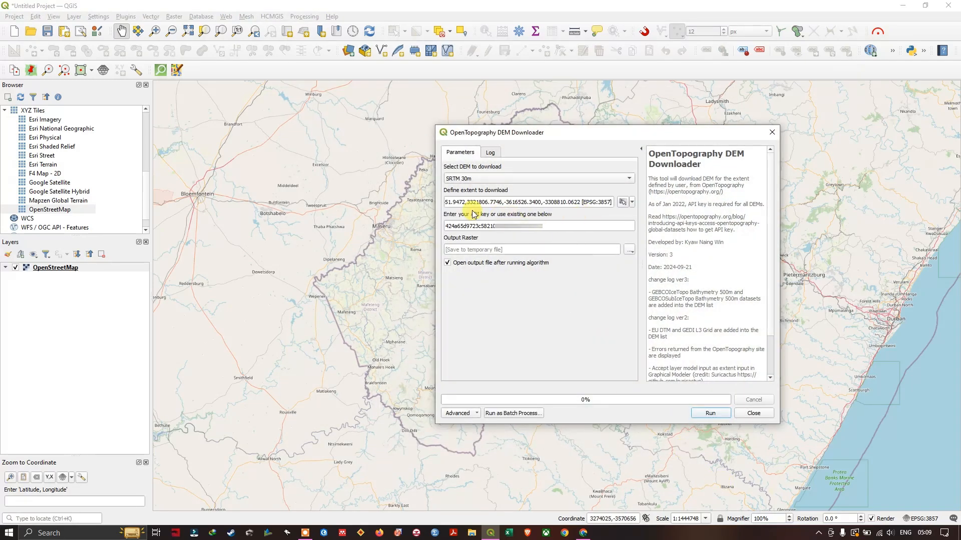
pyautogui.moveTo(629, 222)
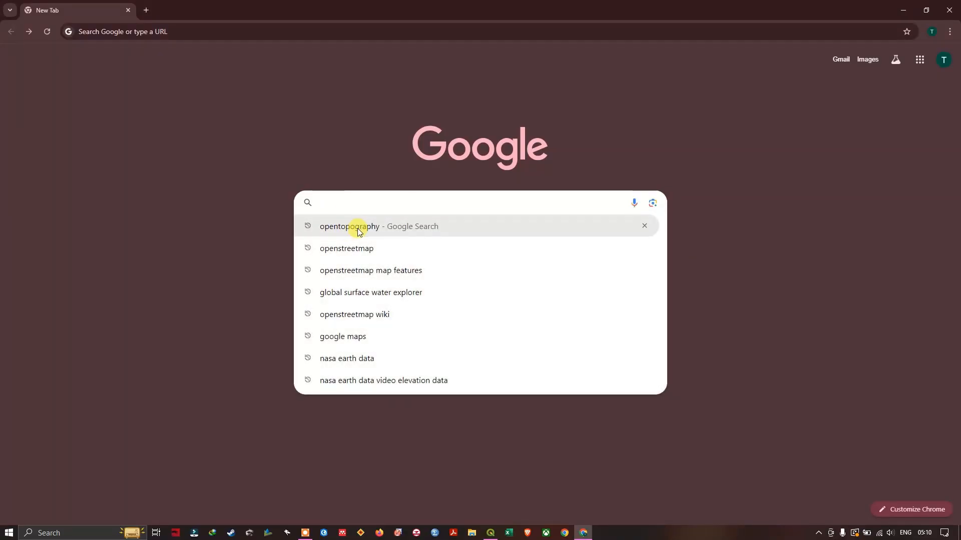
# Search for opentopography in Chrome and open the OpenTopography home page.
pyautogui.click(358, 229)
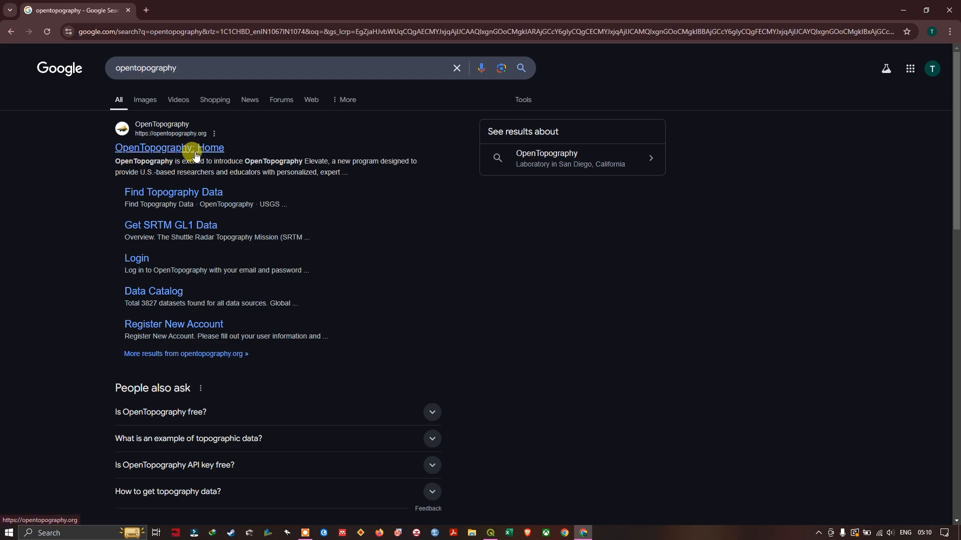
pyautogui.click(195, 148)
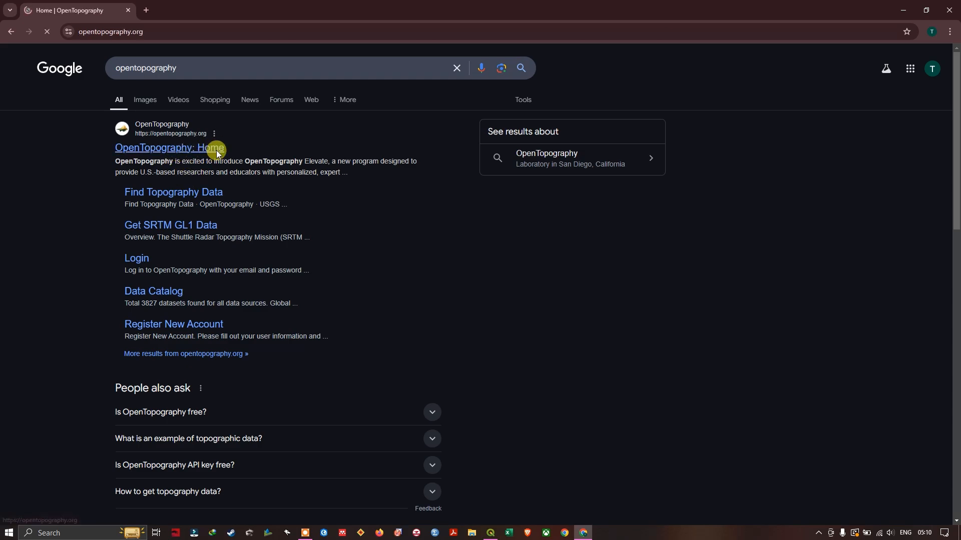
pyautogui.click(180, 148)
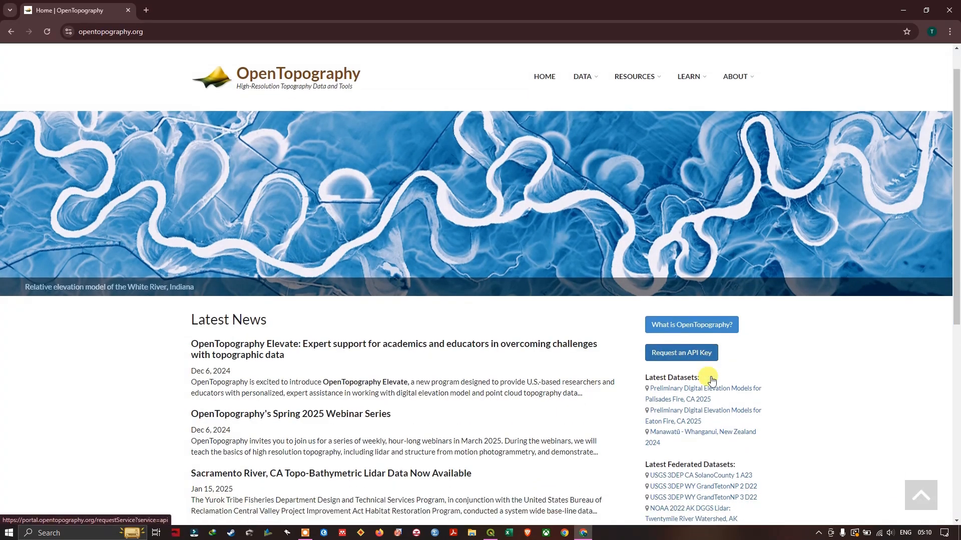
pyautogui.scroll(-3)
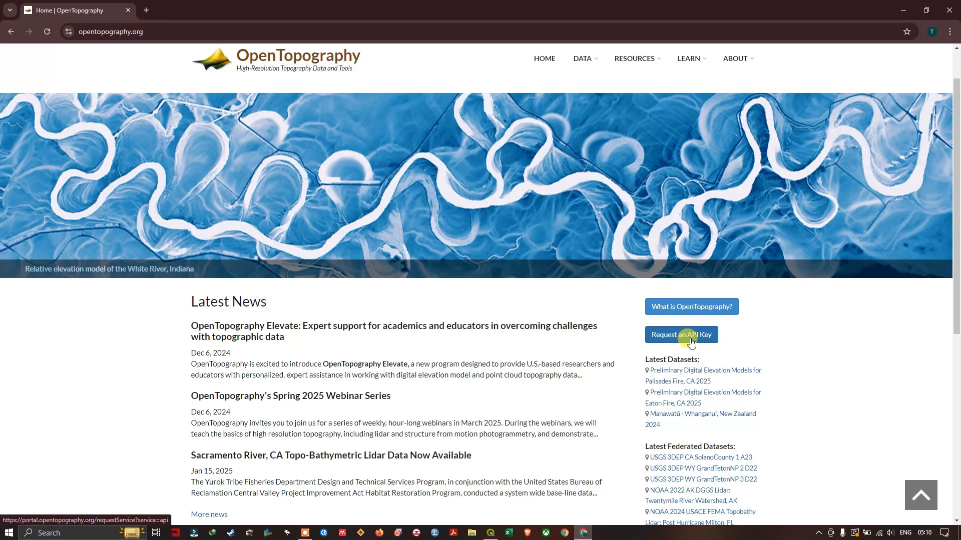
# Request an API key and start creating a new OpenTopography account.
pyautogui.click(681, 335)
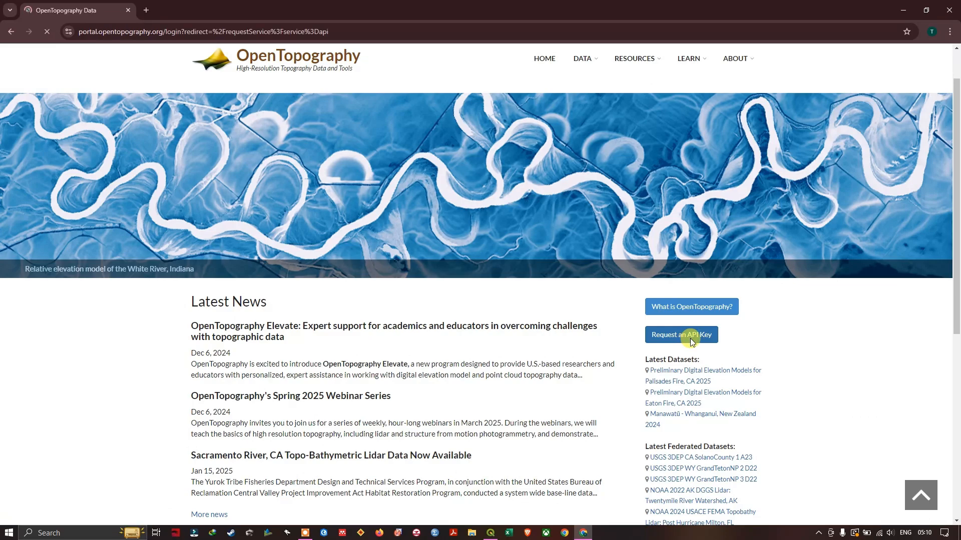
pyautogui.click(682, 334)
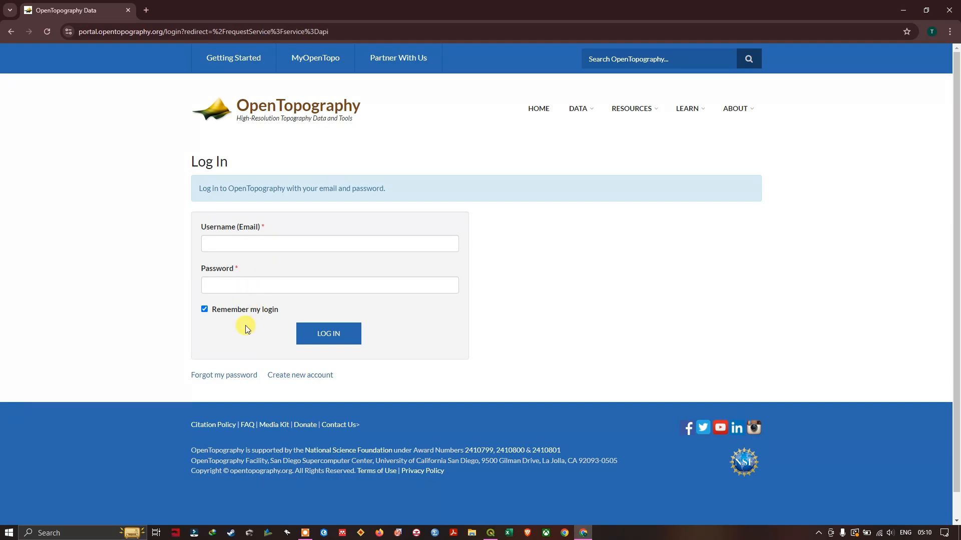
pyautogui.moveTo(302, 378)
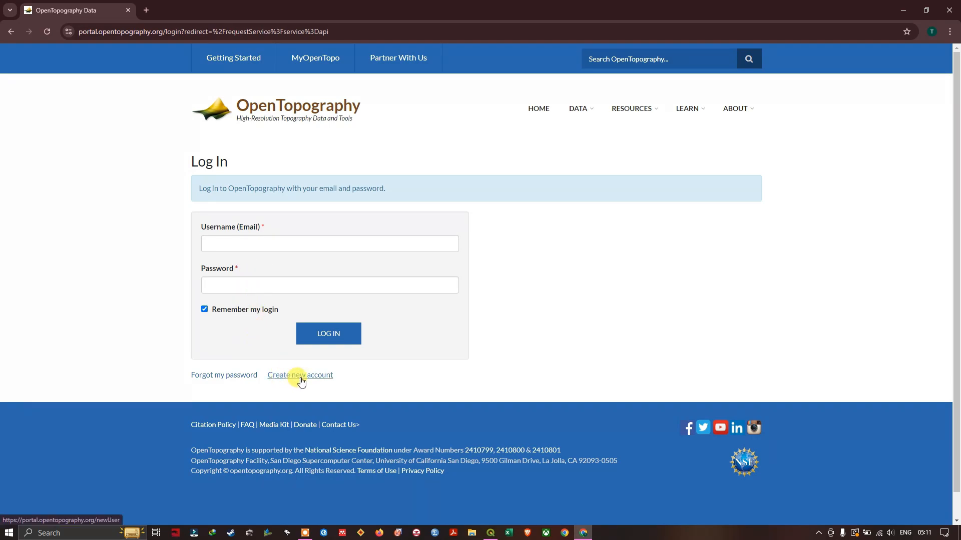
pyautogui.moveTo(303, 380)
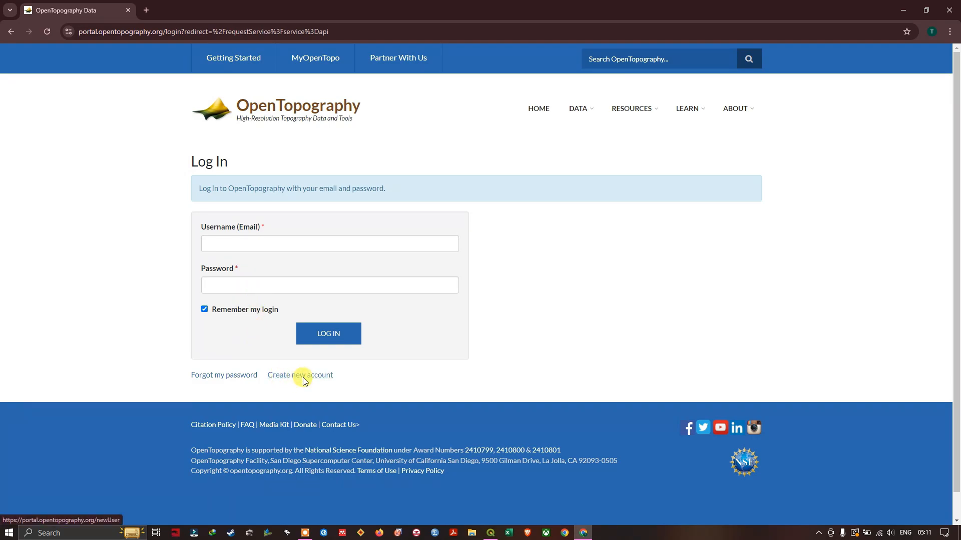
pyautogui.click(300, 374)
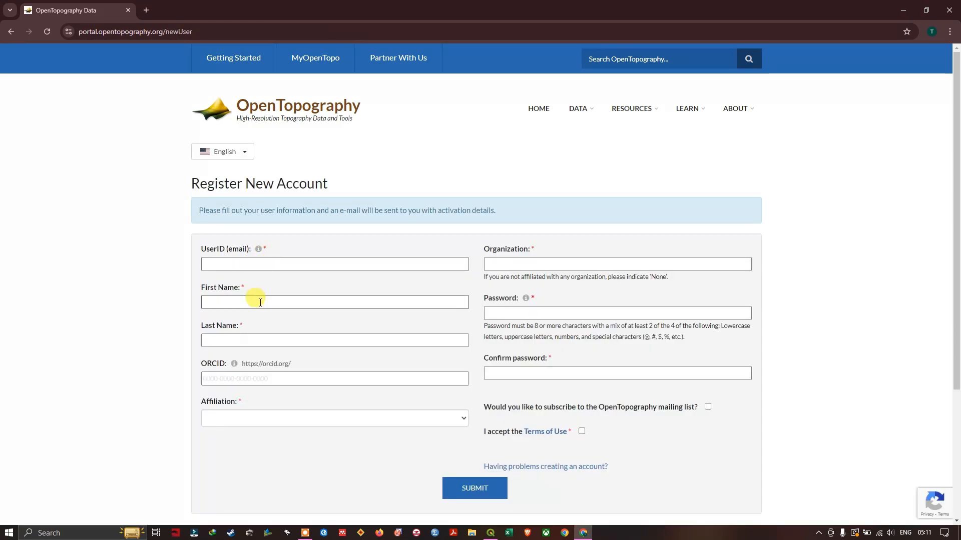
pyautogui.moveTo(279, 414)
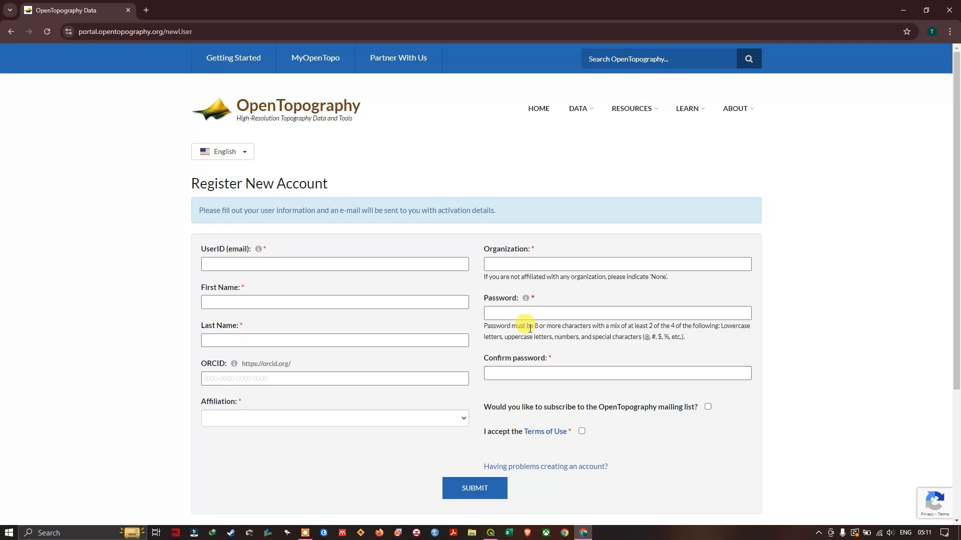
pyautogui.moveTo(556, 440)
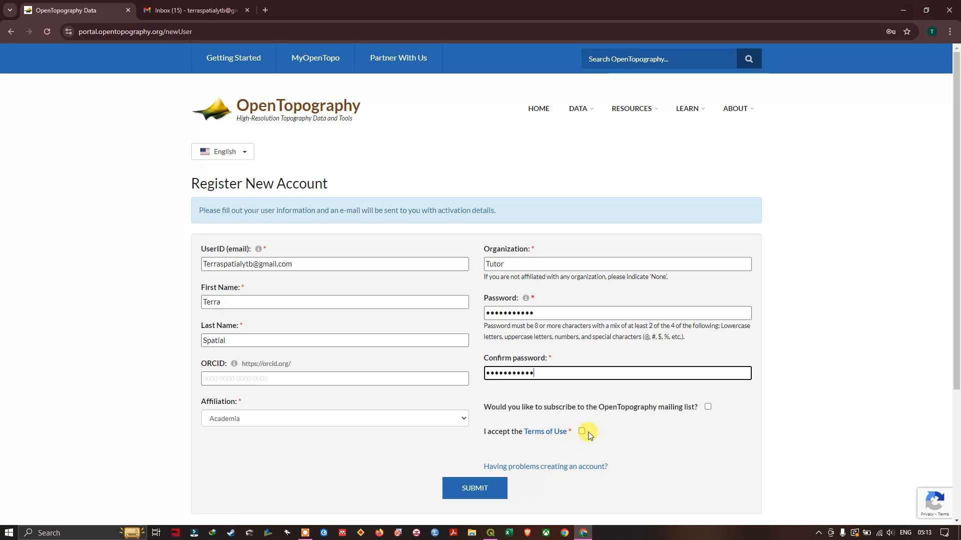
# Accept the terms, submit the Create Account form, and switch to the Gmail inbox.
pyautogui.click(581, 432)
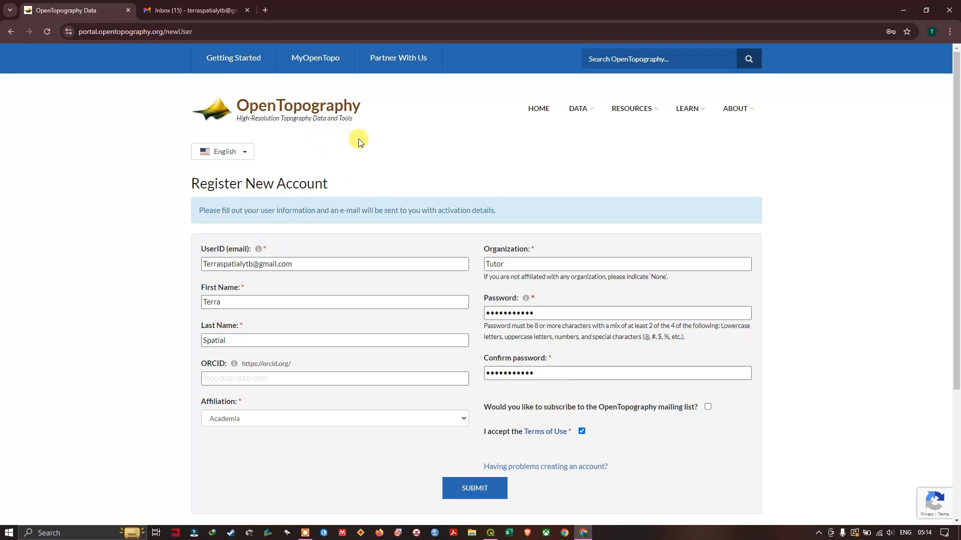
pyautogui.moveTo(517, 396)
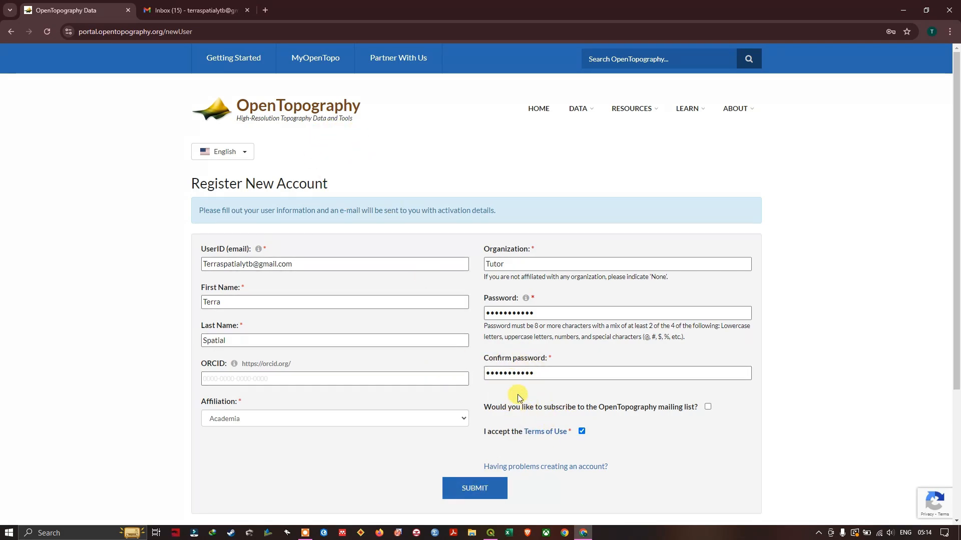
pyautogui.moveTo(552, 447)
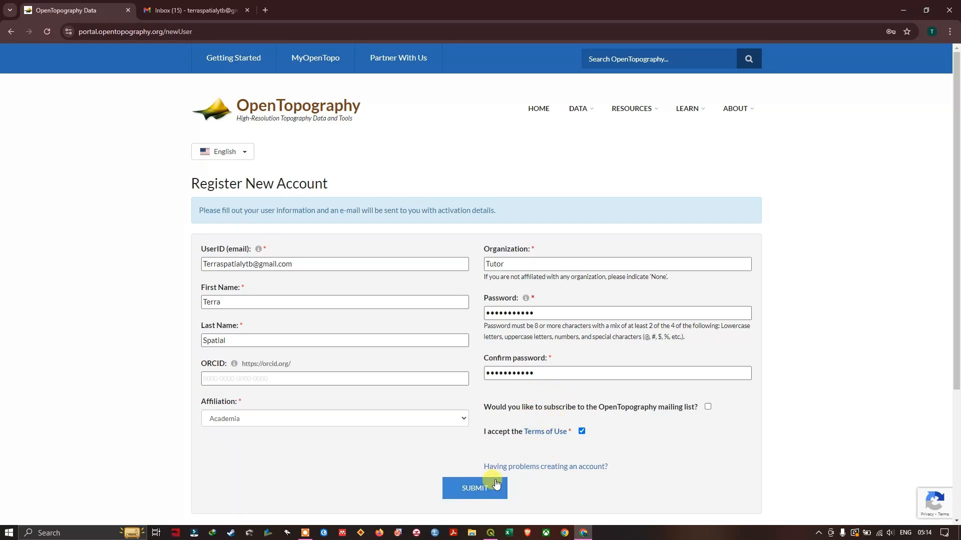
pyautogui.click(474, 488)
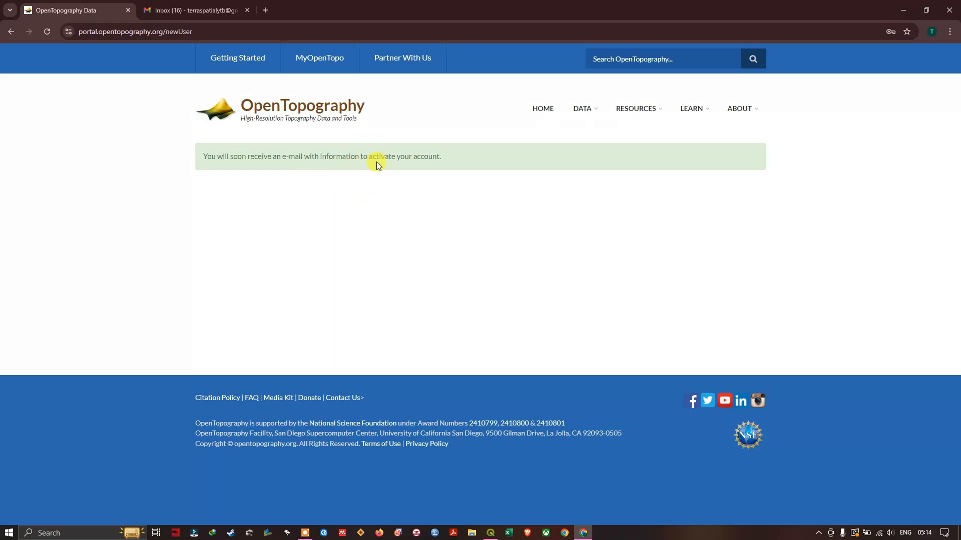
pyautogui.moveTo(385, 172)
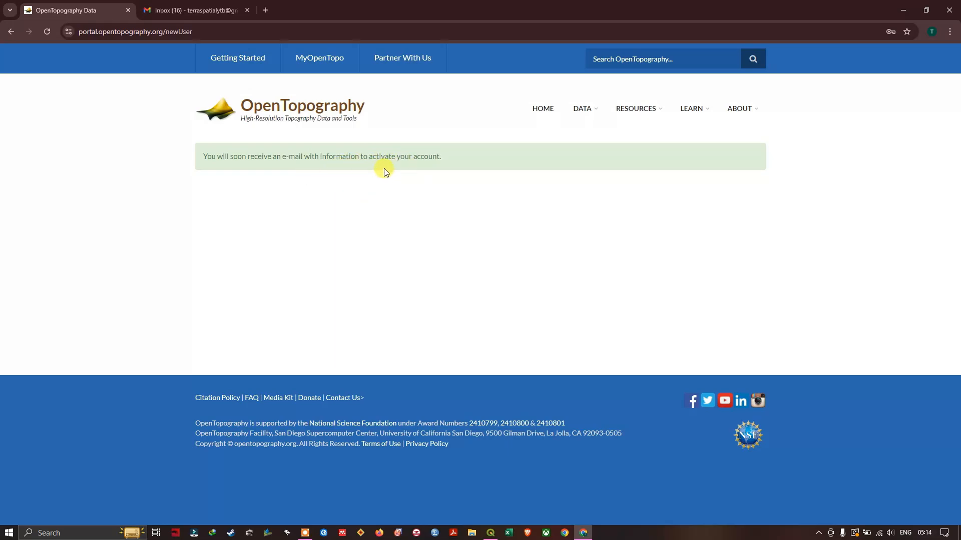
pyautogui.click(202, 10)
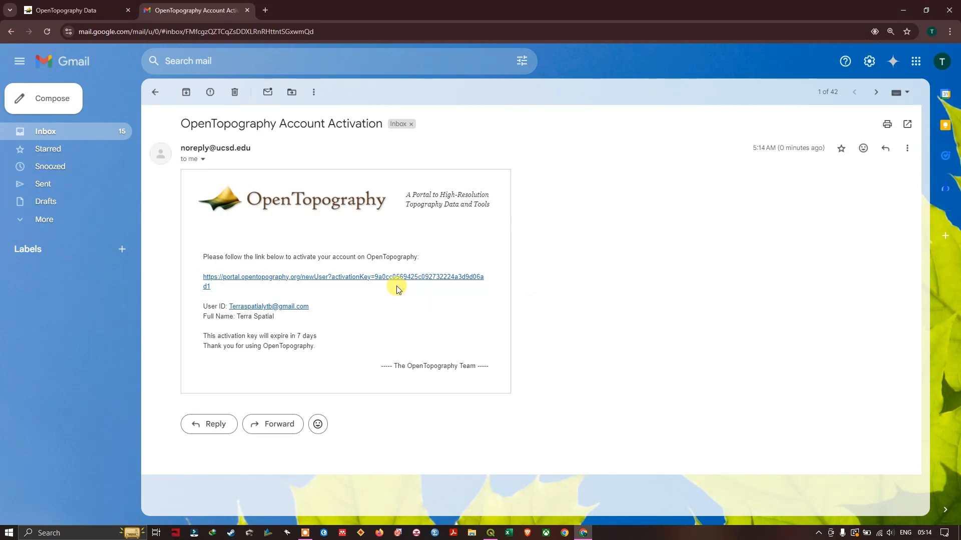
pyautogui.moveTo(416, 279)
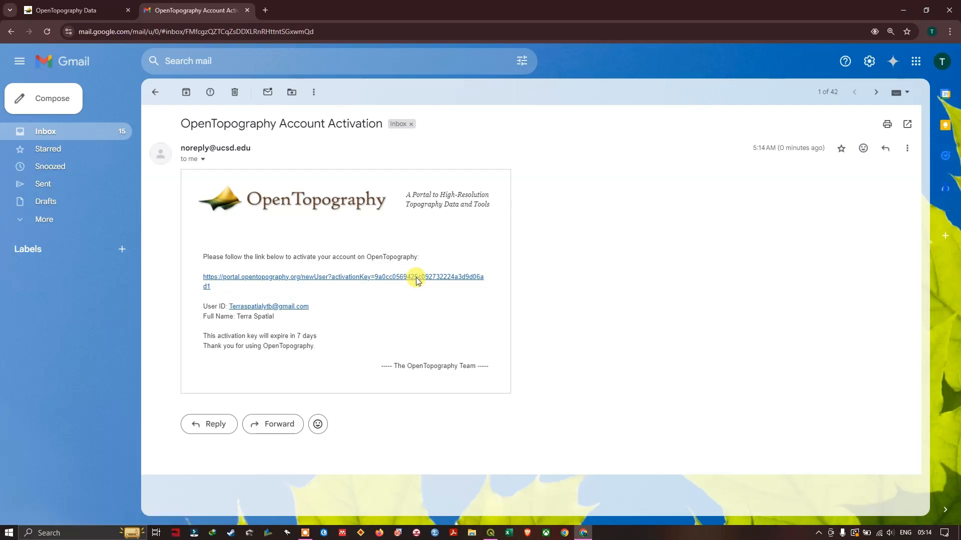
# Follow the activation link in the OpenTopography Account Activation e-mail.
pyautogui.click(417, 276)
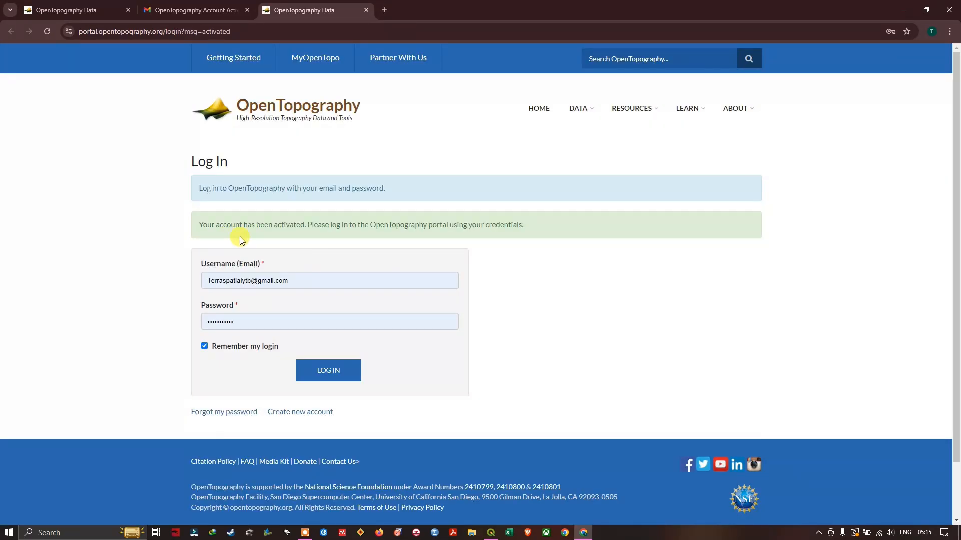
pyautogui.moveTo(330, 323)
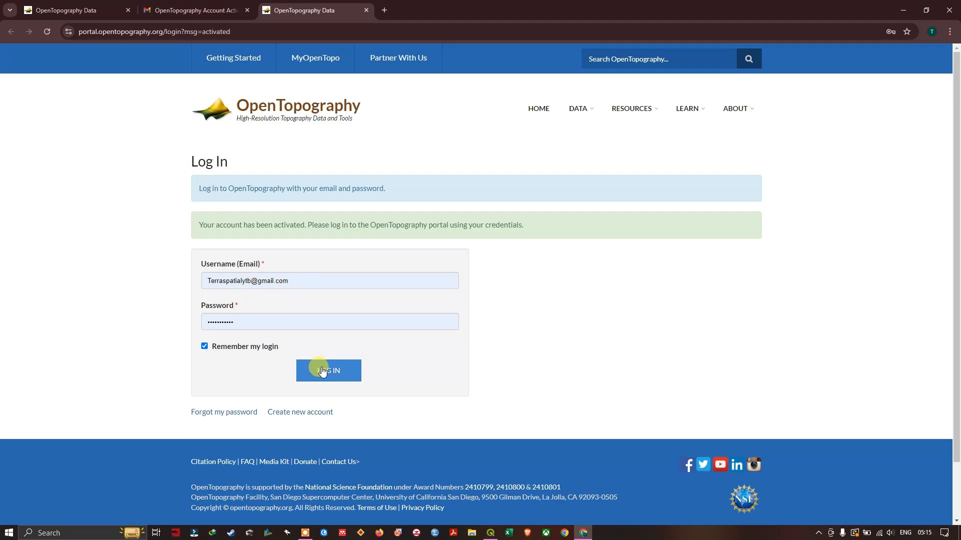
# Log in, generate a new OpenTopography API key, and select it for copying.
pyautogui.click(329, 370)
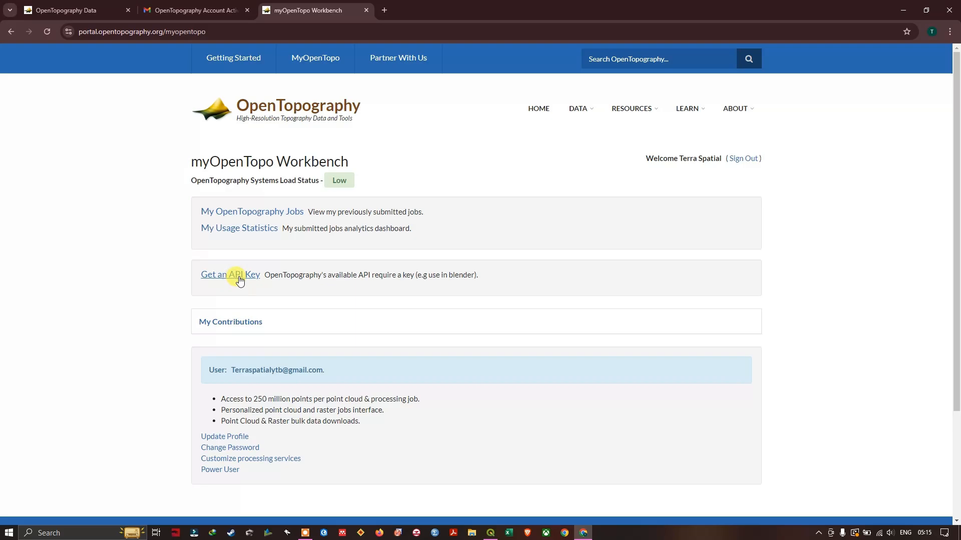
pyautogui.click(236, 274)
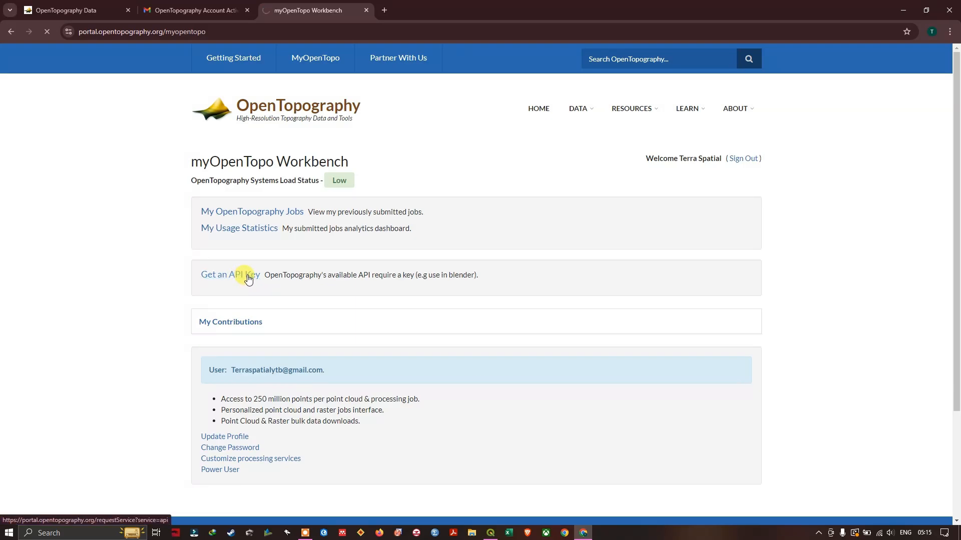
pyautogui.click(229, 274)
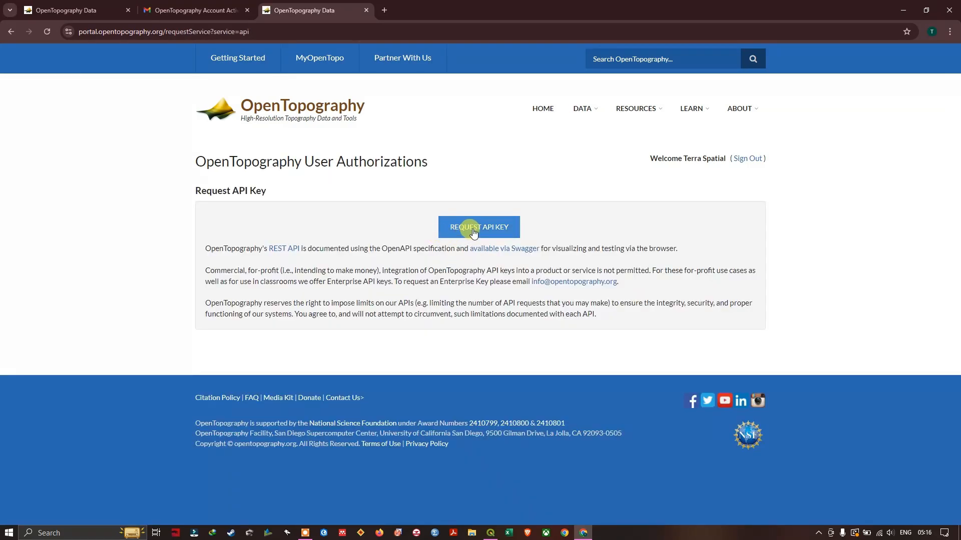
pyautogui.click(478, 226)
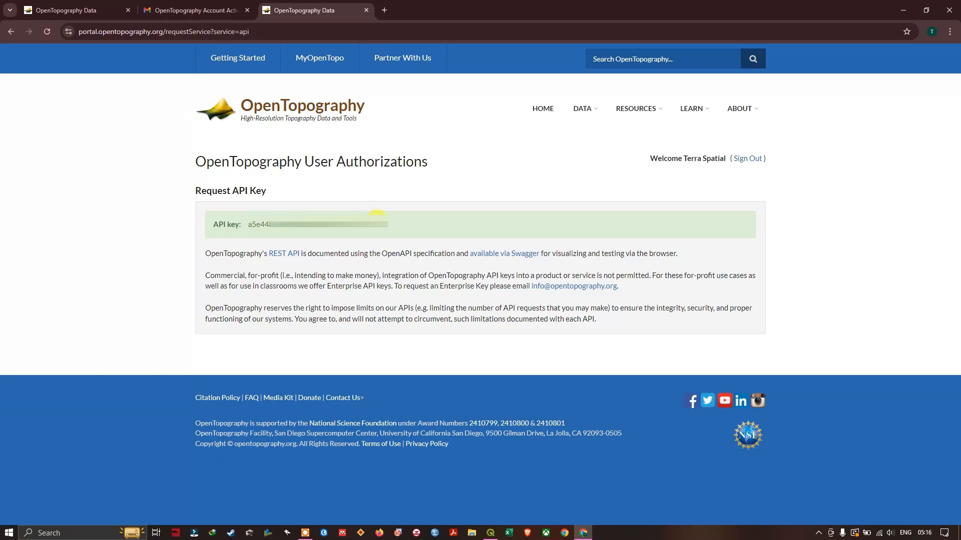
pyautogui.moveTo(249, 225); pyautogui.dragTo(387, 224)
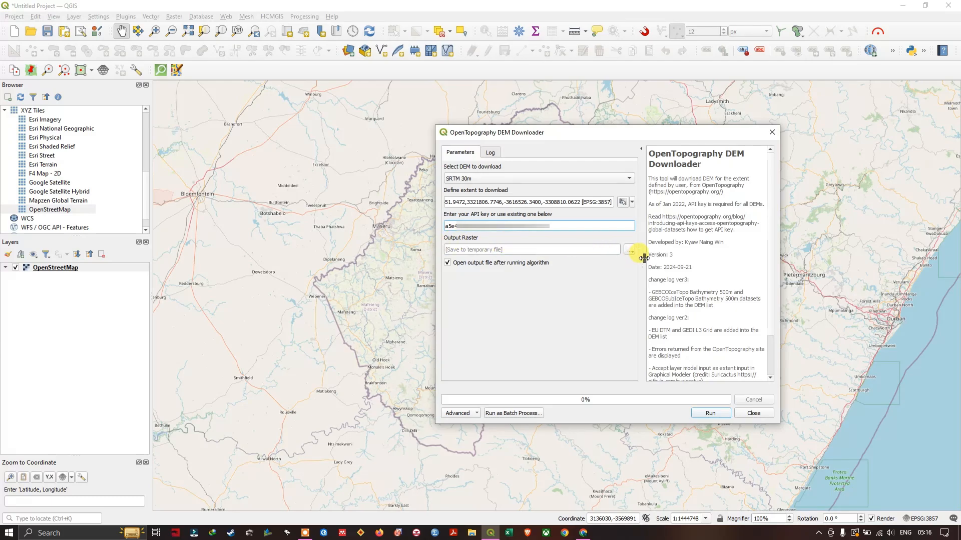
# Save the output raster to file as DEM.tif in the Shapefiles folder.
pyautogui.click(629, 249)
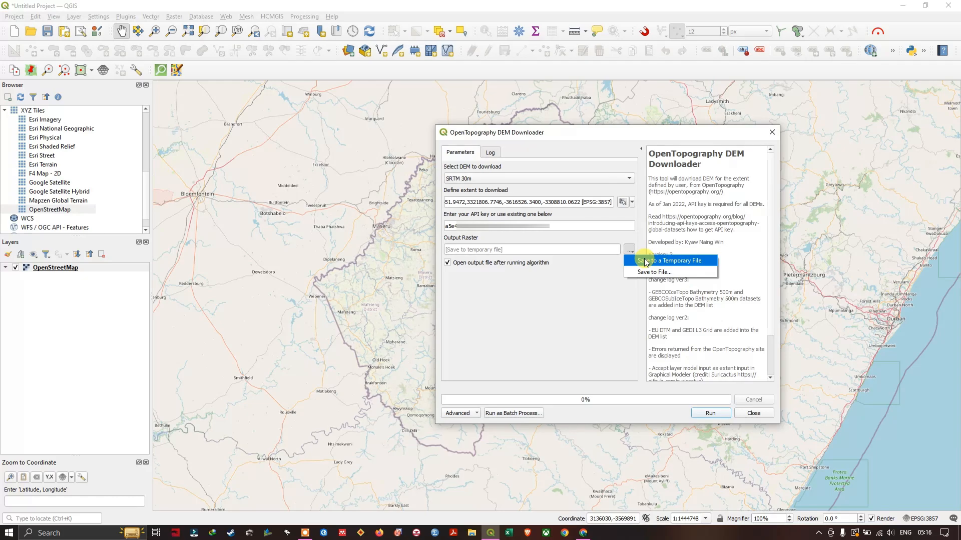
pyautogui.moveTo(652, 263)
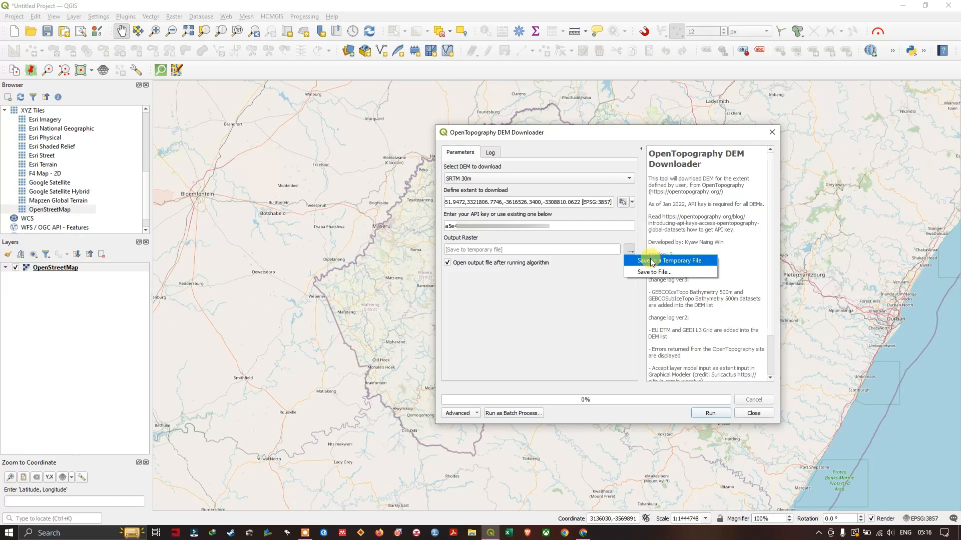
pyautogui.moveTo(650, 273)
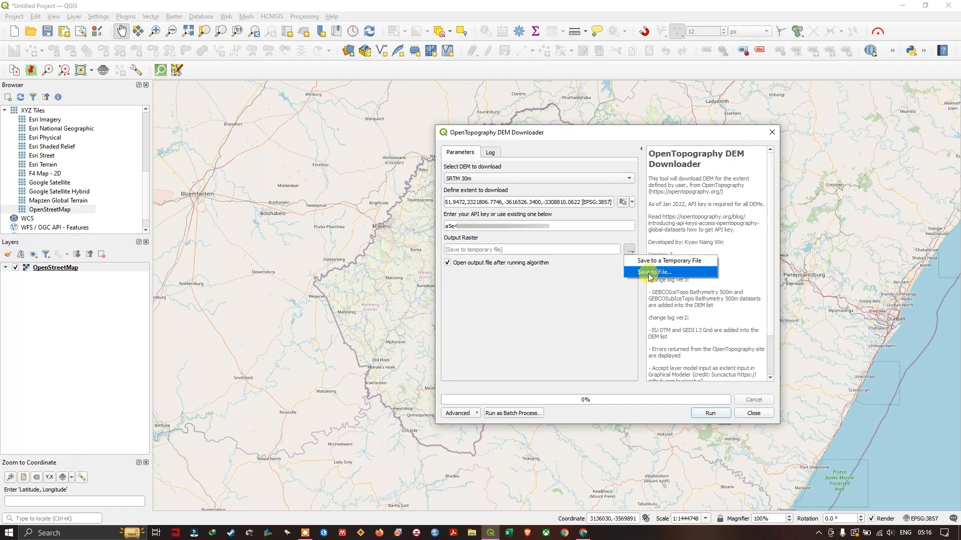
pyautogui.moveTo(646, 273)
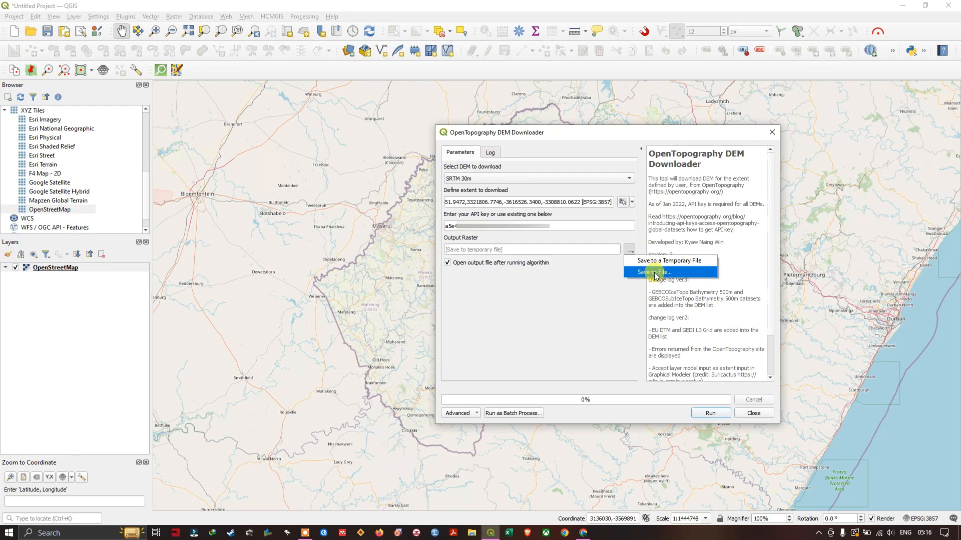
pyautogui.click(653, 272)
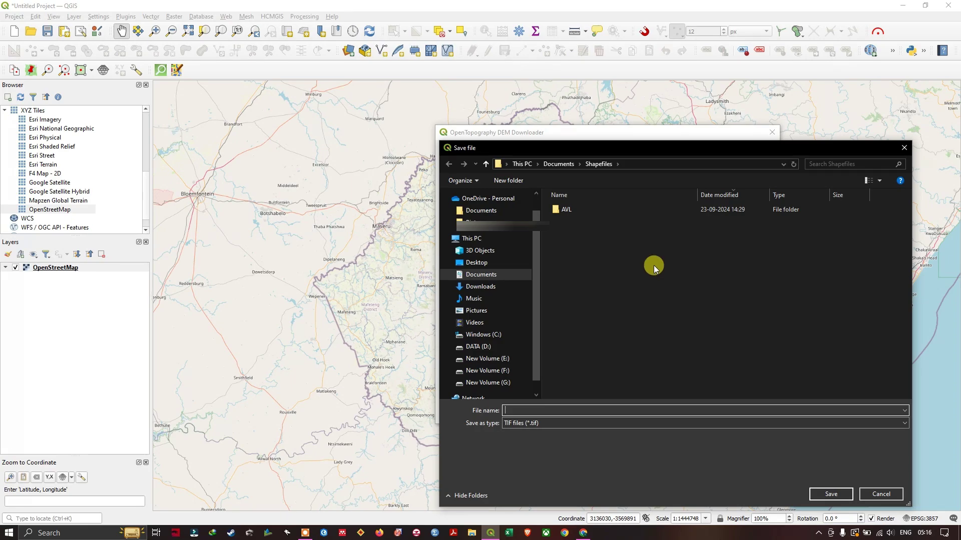
pyautogui.write('DEM')
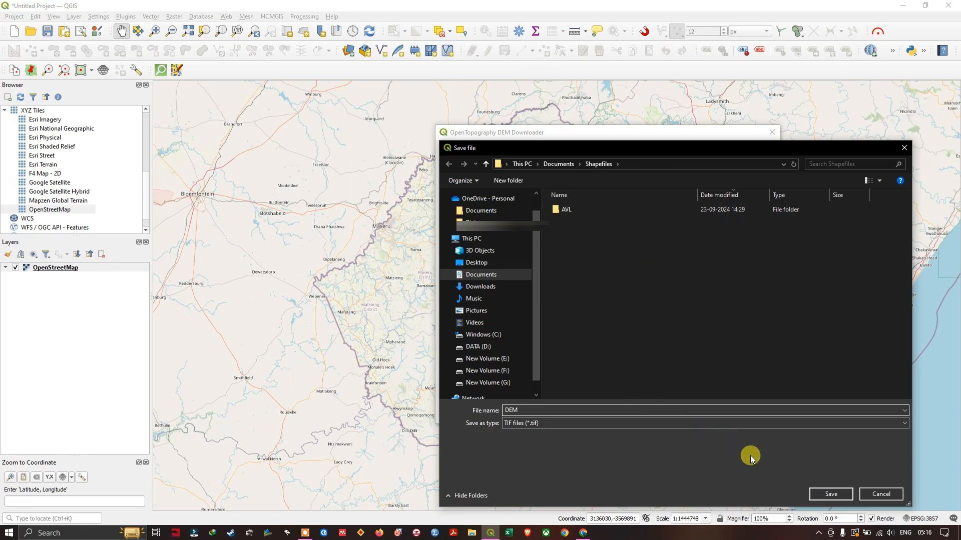
pyautogui.click(831, 494)
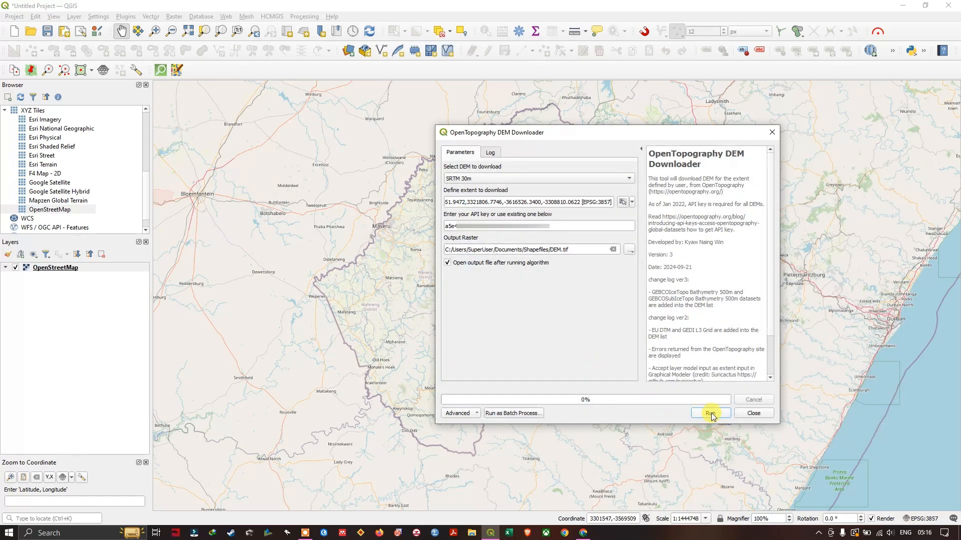
# Run the SRTM 30m download, dismiss the finished downloader, and centre the map on the new DEM.tif layer.
pyautogui.click(710, 413)
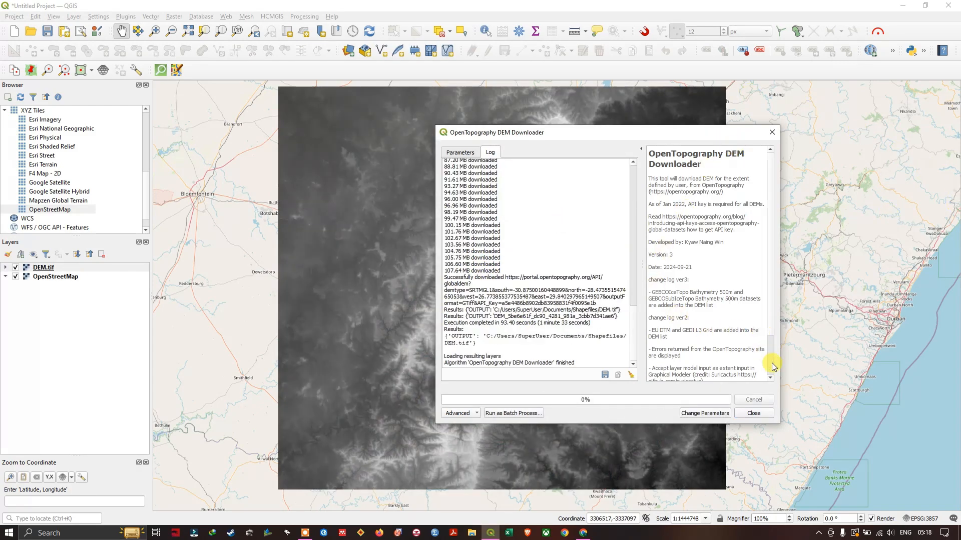
pyautogui.click(754, 413)
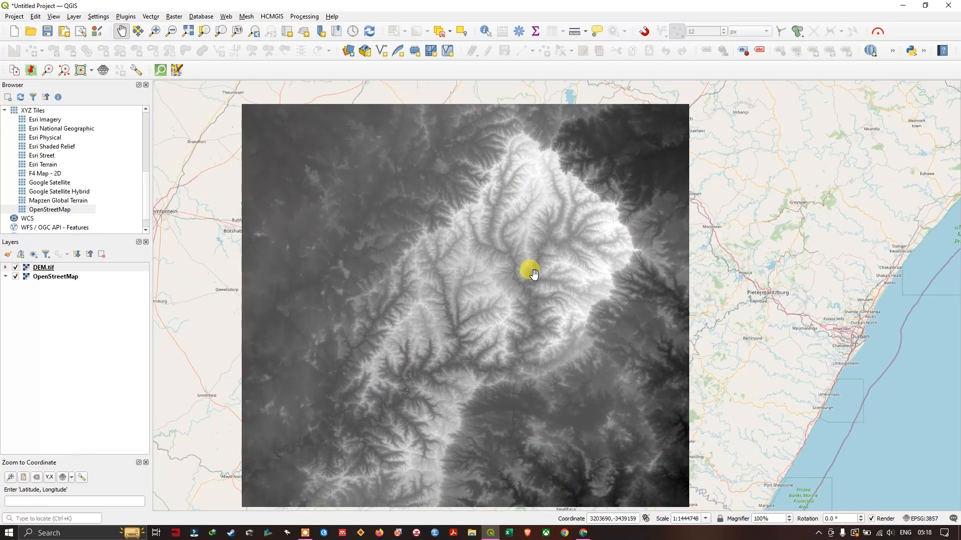
pyautogui.scroll(-3)
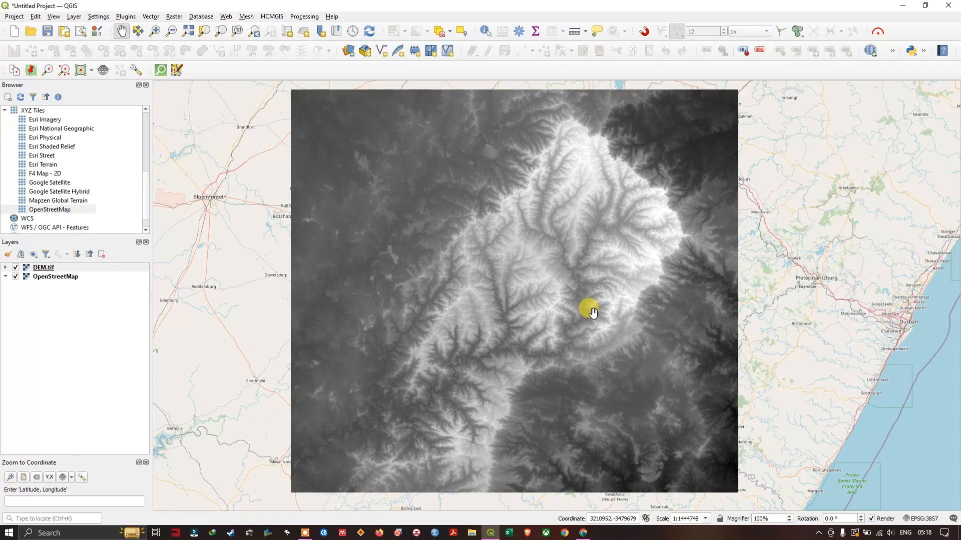
pyautogui.moveTo(592, 309); pyautogui.dragTo(505, 262)
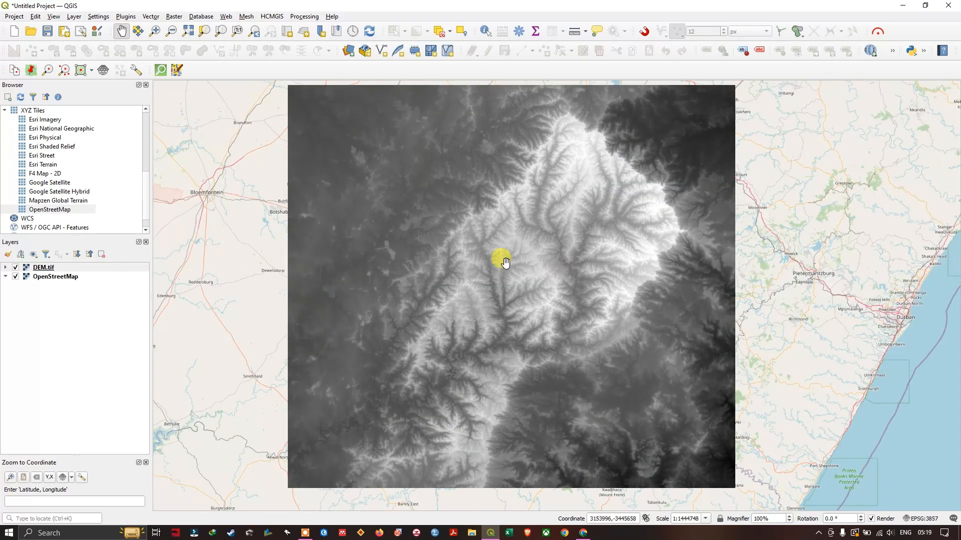
pyautogui.click(5, 280)
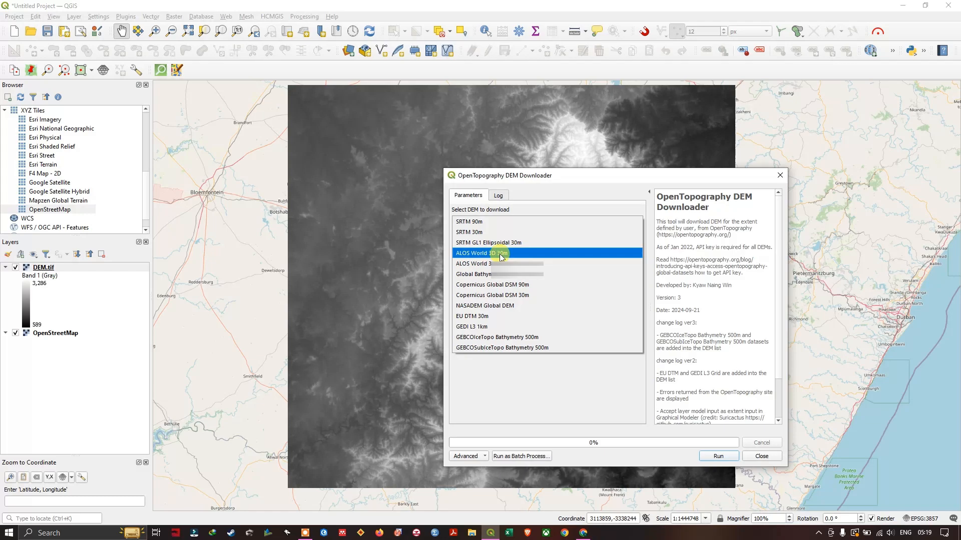
# Keep SRTM 30m selected in the downloader's list of available DEM datasets.
pyautogui.click(468, 232)
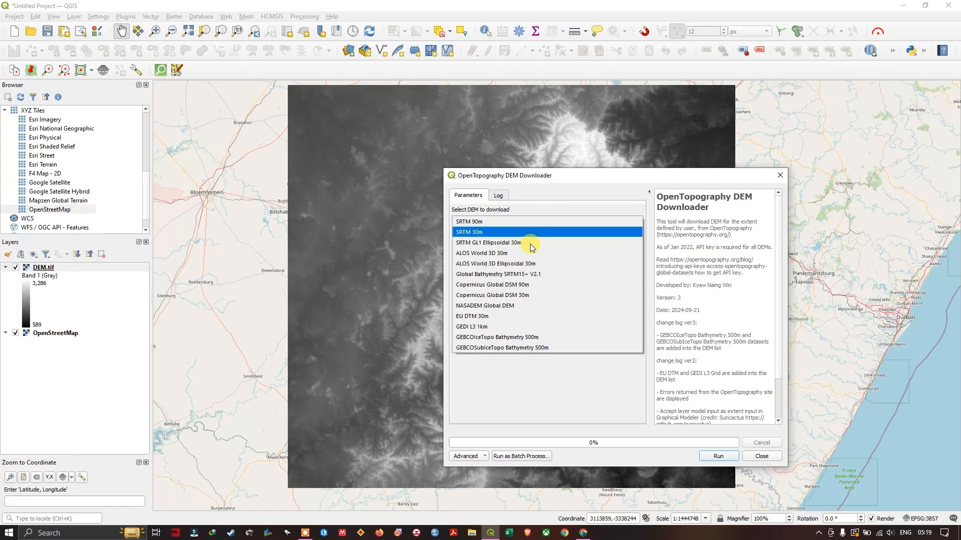